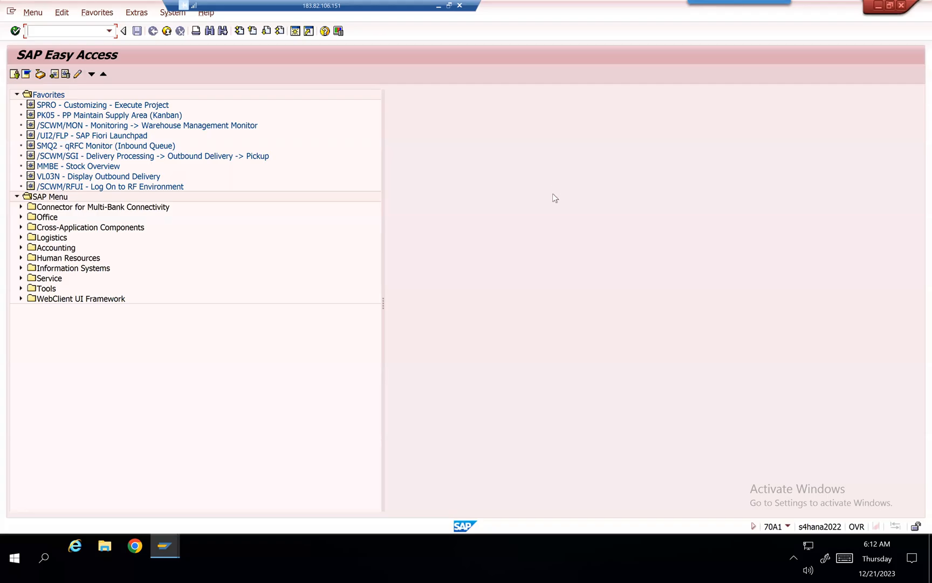
{"action": "mouse_move", "coordinate": [534, 209]}
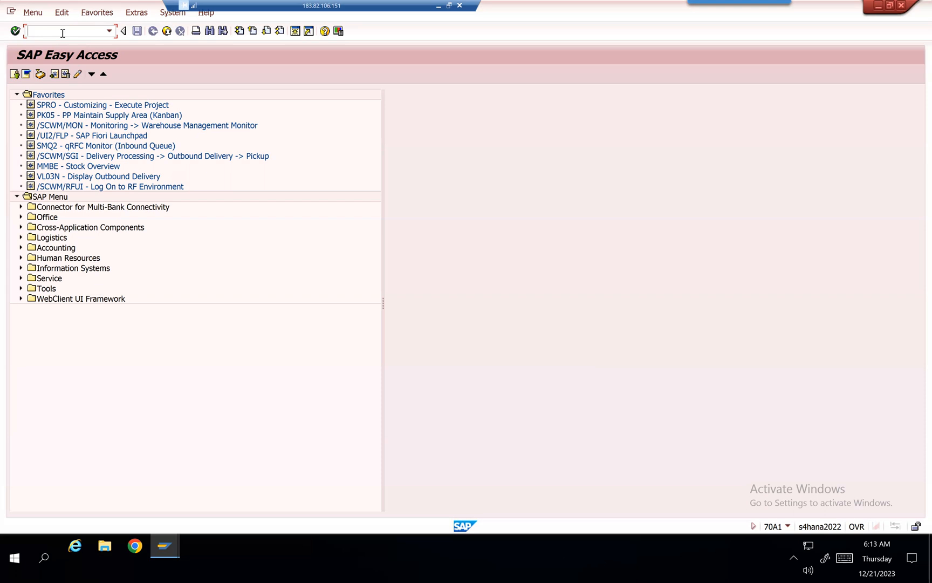
- Start VL31N and list purchasing documents for purchasing organization 70A1
{"action": "type", "text": "/nvl3"}
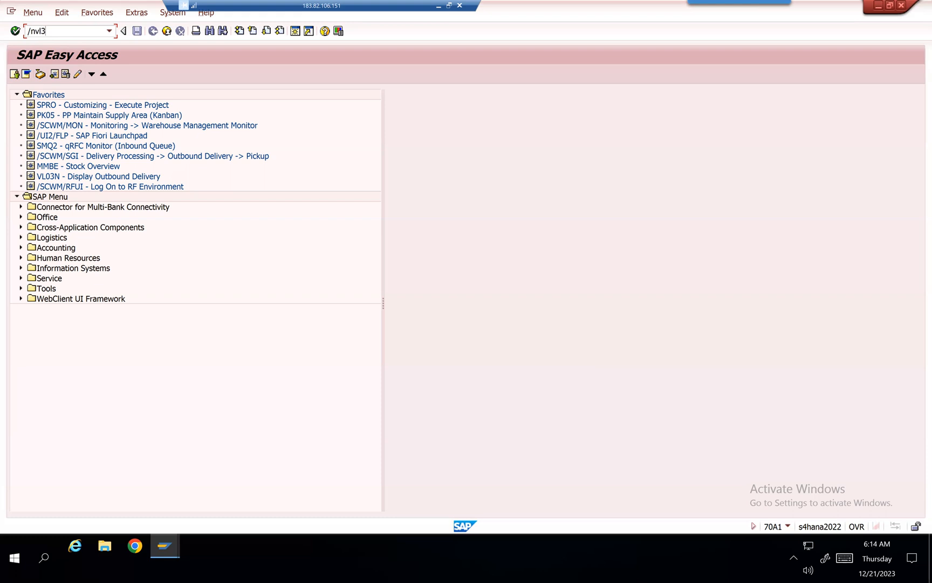
{"action": "key", "text": "Enter"}
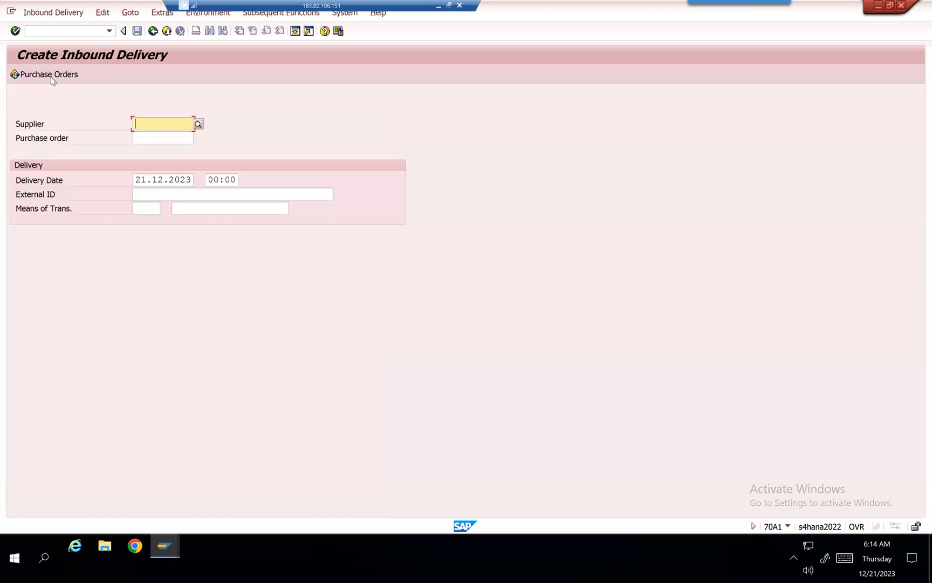
{"action": "left_click", "coordinate": [49, 75]}
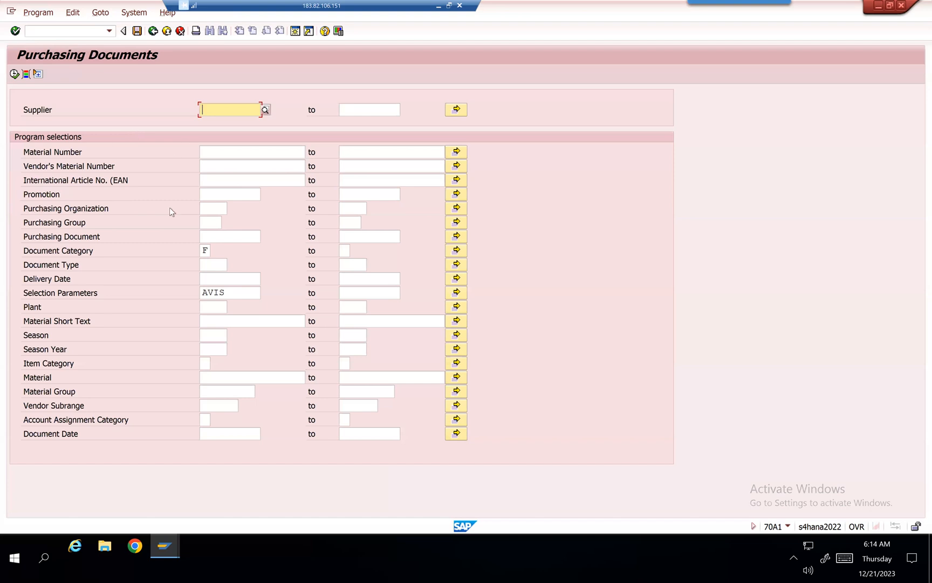
{"action": "left_click", "coordinate": [213, 209]}
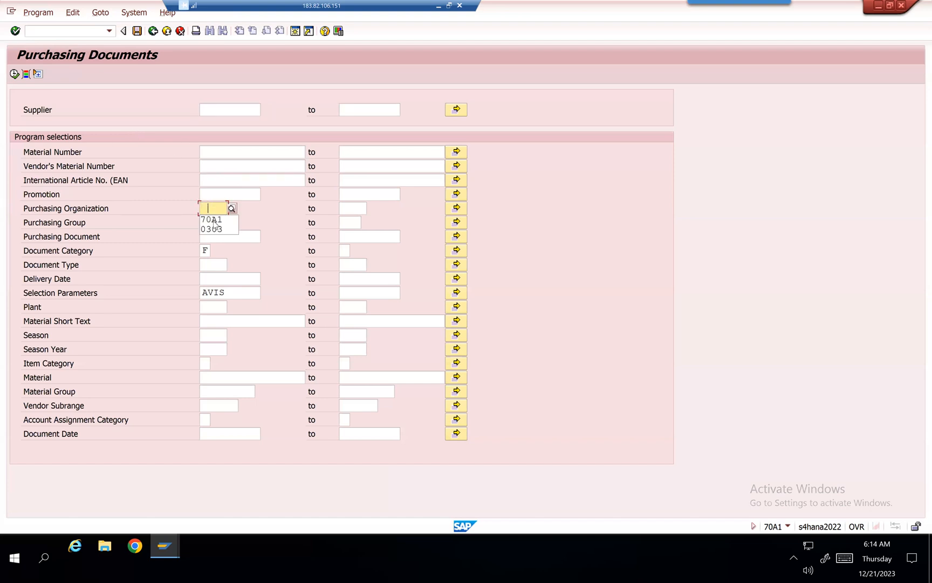
{"action": "left_click", "coordinate": [213, 219]}
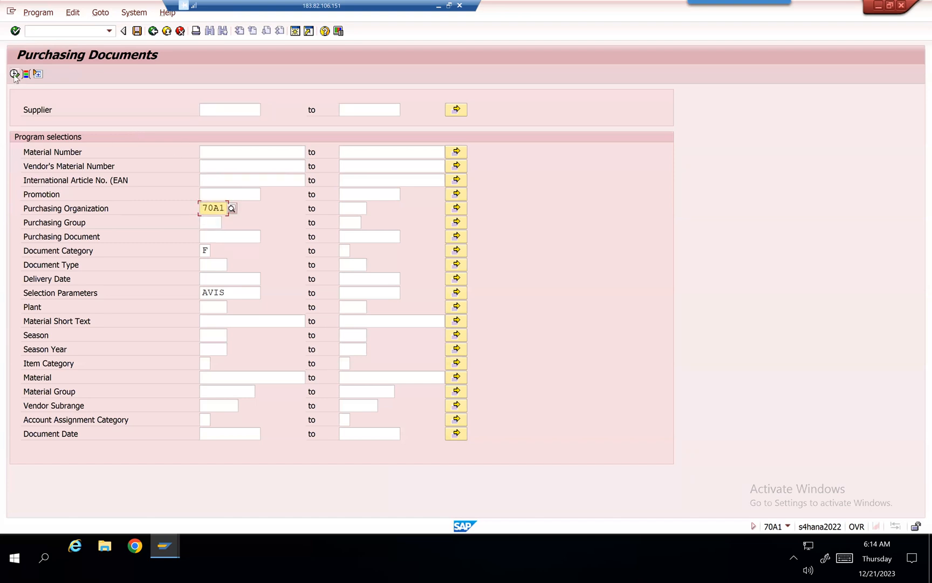
{"action": "left_click", "coordinate": [14, 73]}
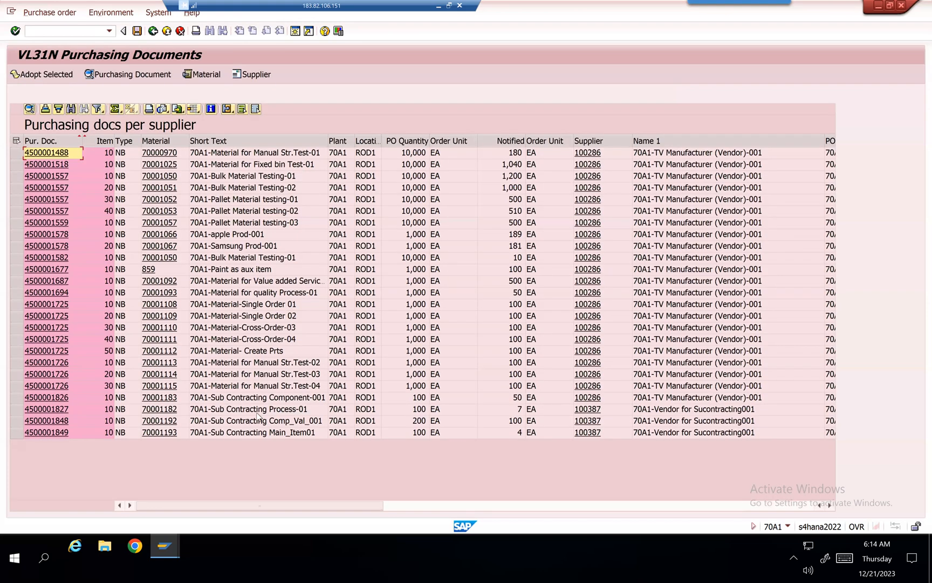
{"action": "mouse_move", "coordinate": [280, 434]}
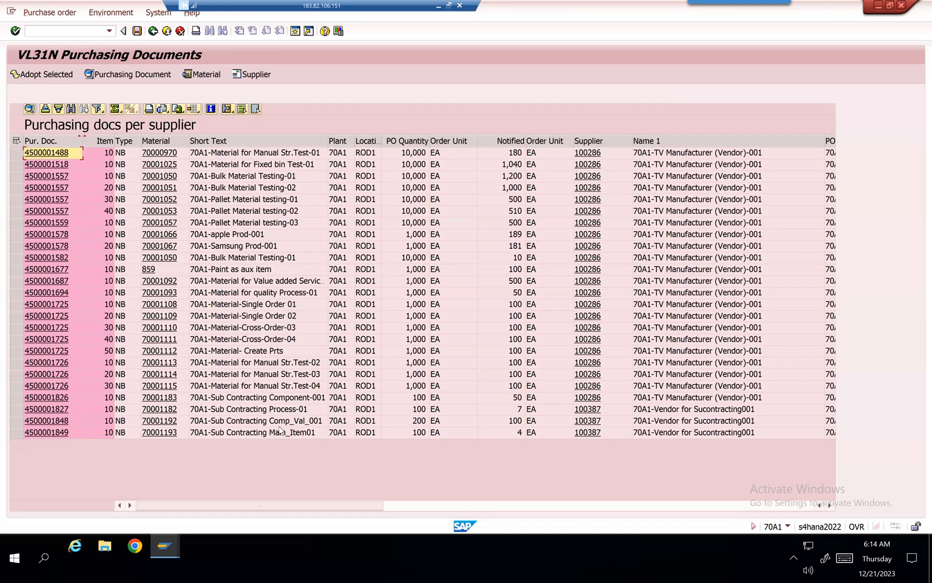
{"action": "left_click", "coordinate": [258, 433]}
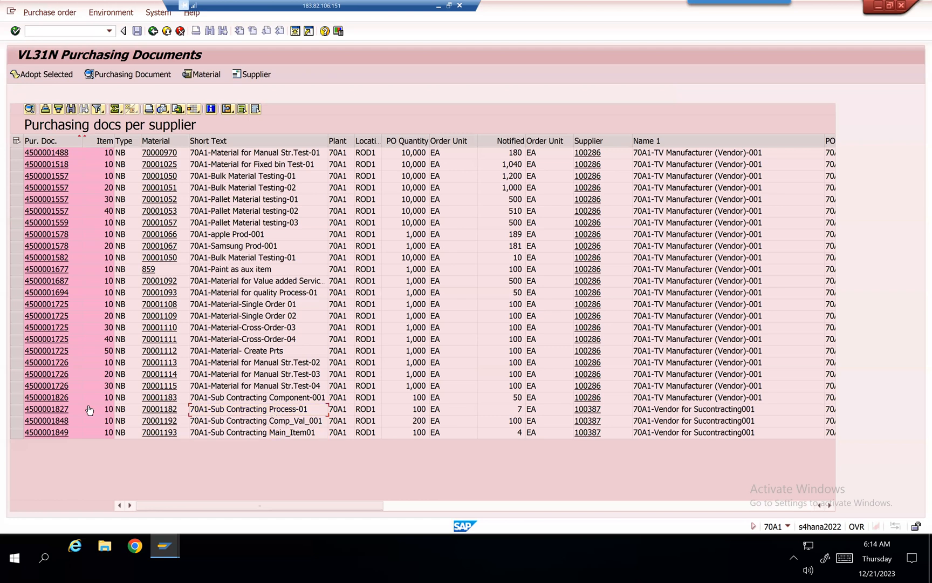
{"action": "left_click", "coordinate": [45, 409]}
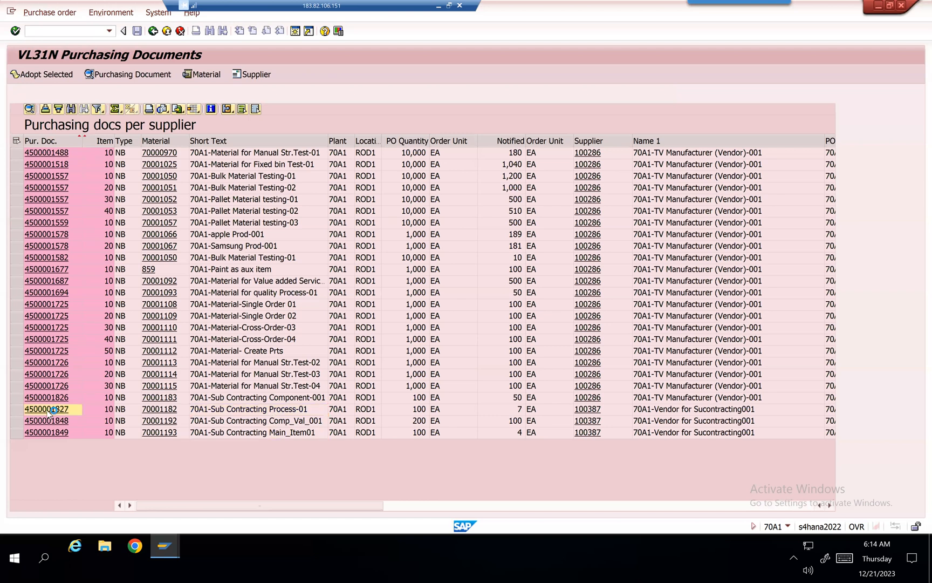
{"action": "double_click", "coordinate": [46, 409]}
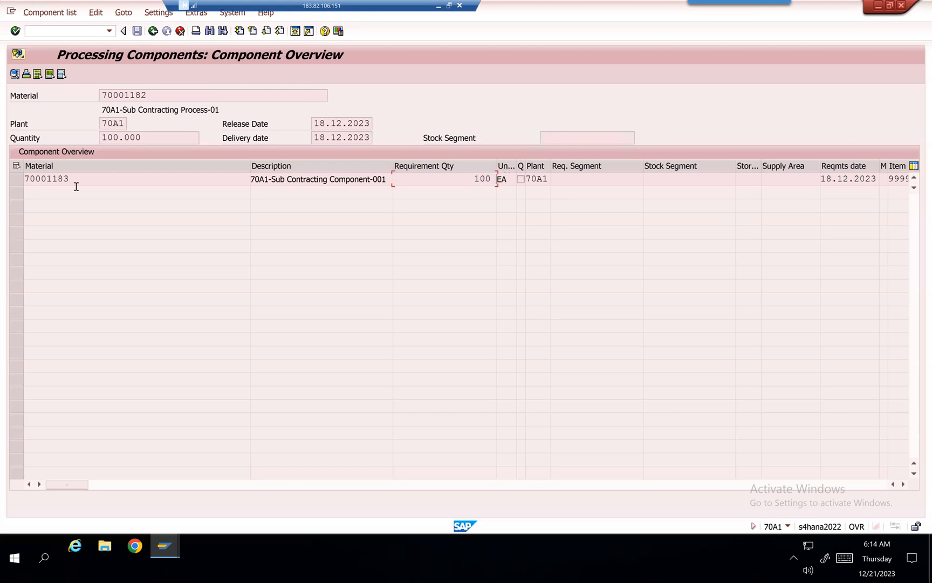
{"action": "double_click", "coordinate": [46, 178]}
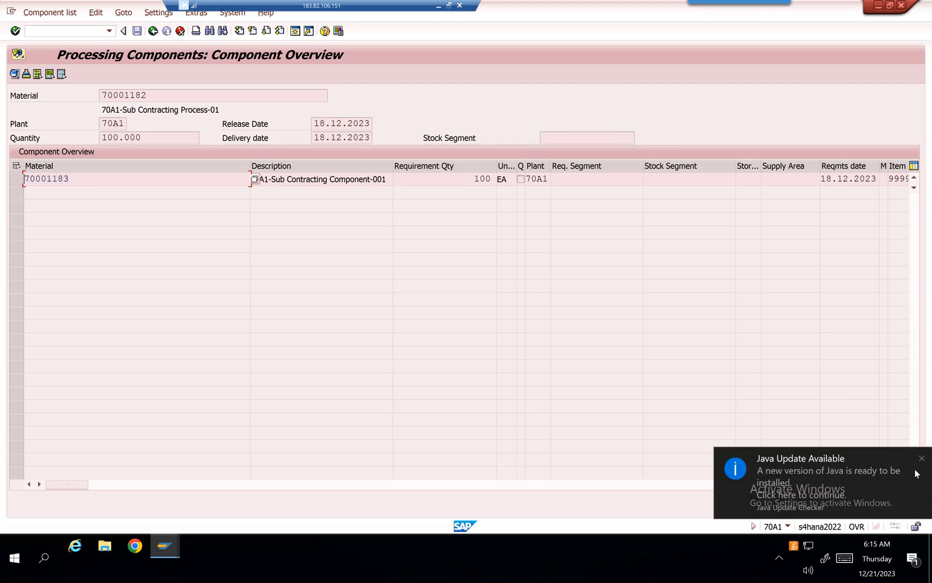
{"action": "left_click", "coordinate": [906, 457]}
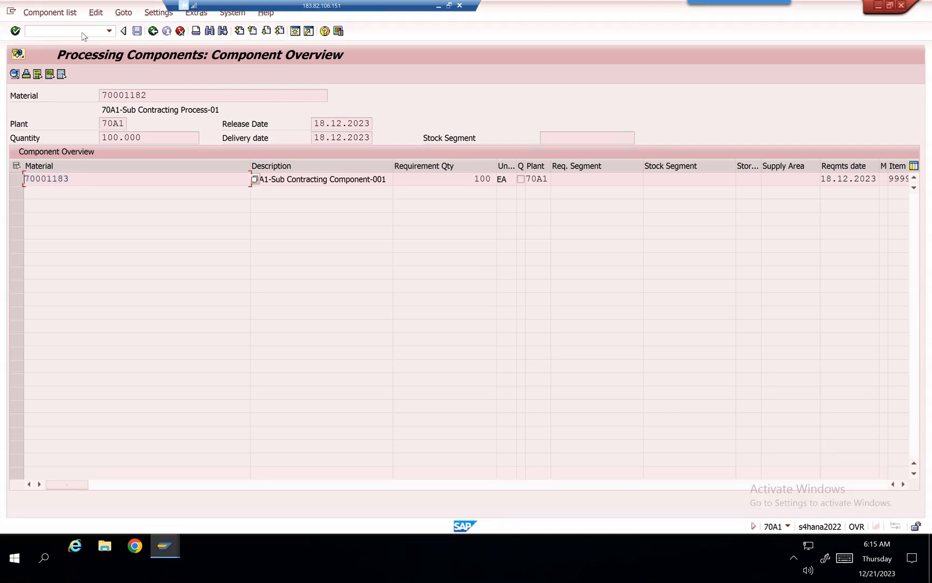
- Run MMBE for component 70001183 in plant 70A1 and examine the 4 EA provided to vendor
{"action": "type", "text": "/"}
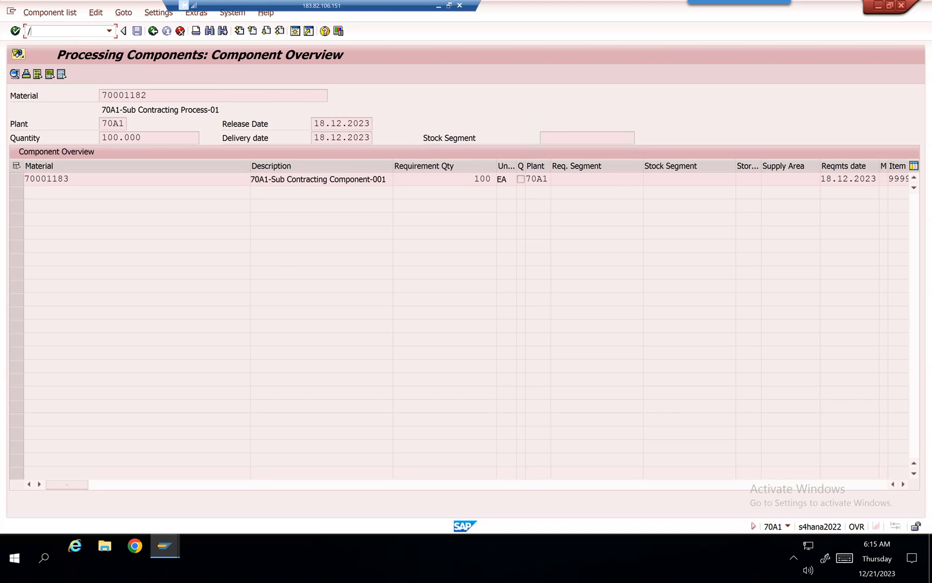
{"action": "type", "text": "ommbe"}
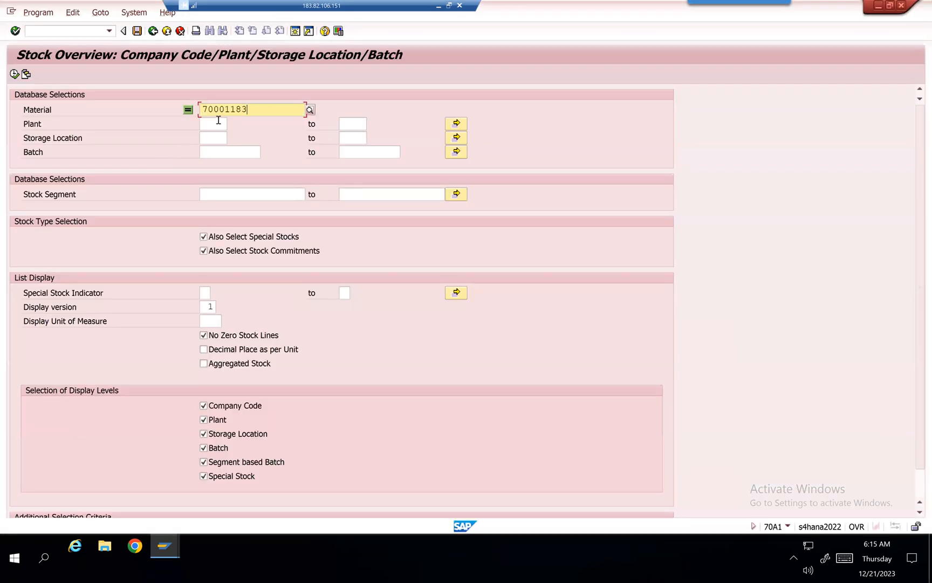
{"action": "left_click", "coordinate": [213, 123]}
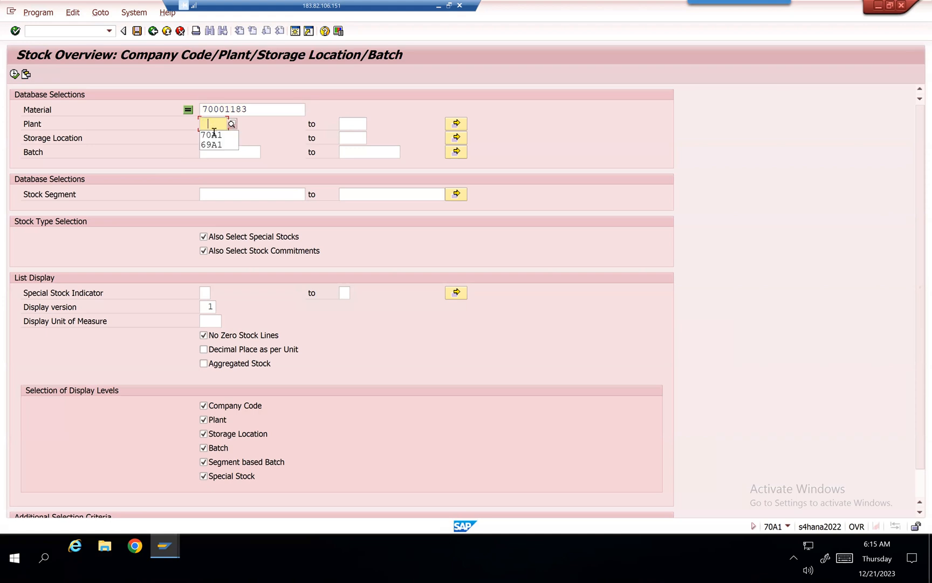
{"action": "left_click", "coordinate": [212, 135]}
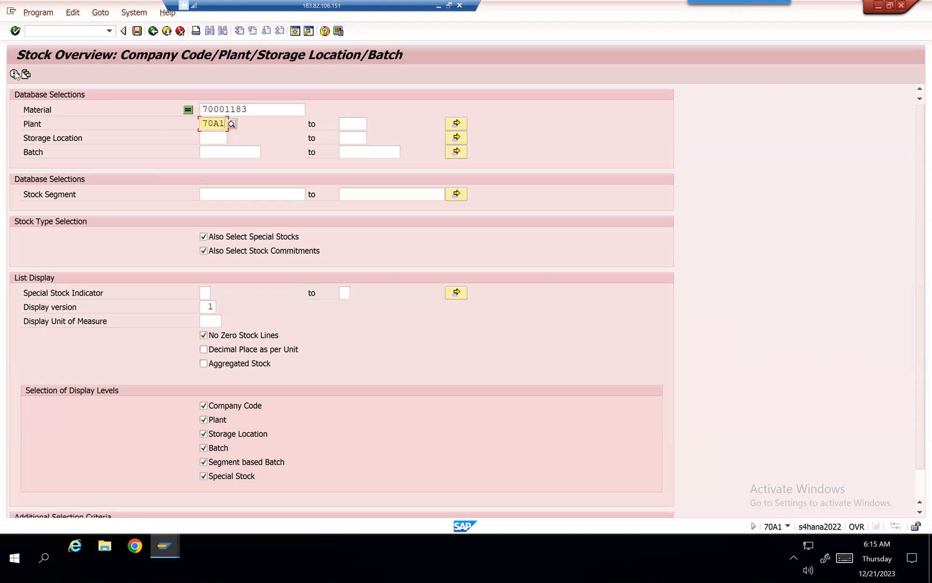
{"action": "left_click", "coordinate": [14, 73]}
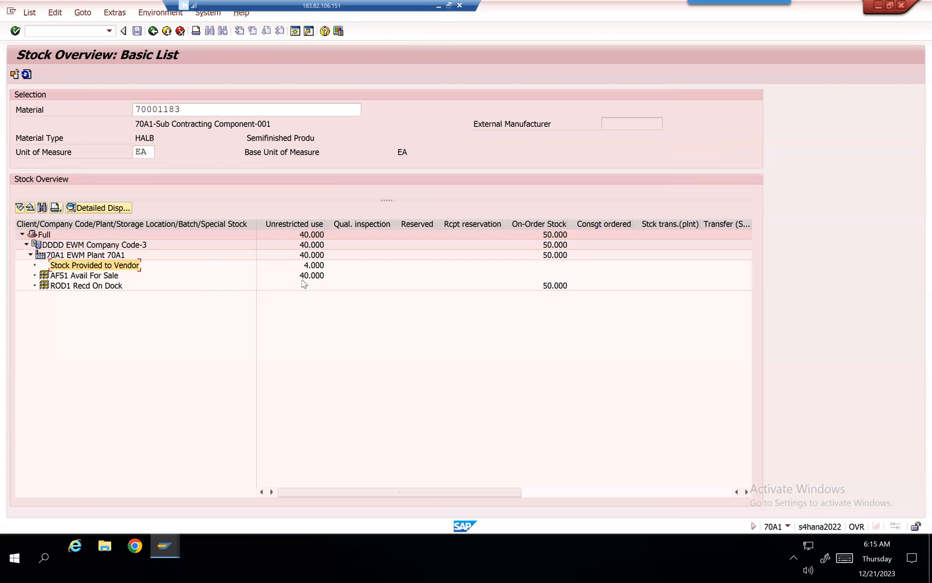
{"action": "left_click", "coordinate": [312, 264]}
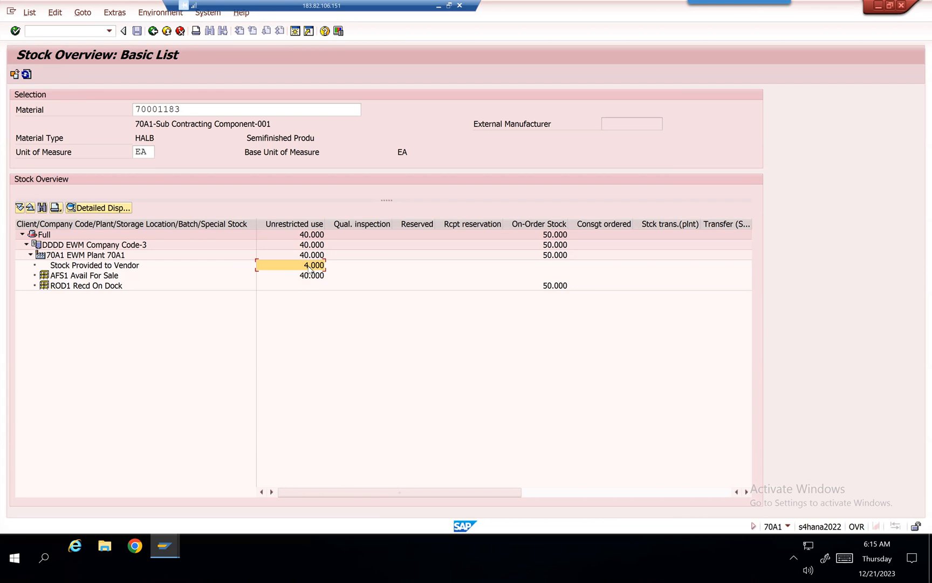
{"action": "mouse_move", "coordinate": [316, 284]}
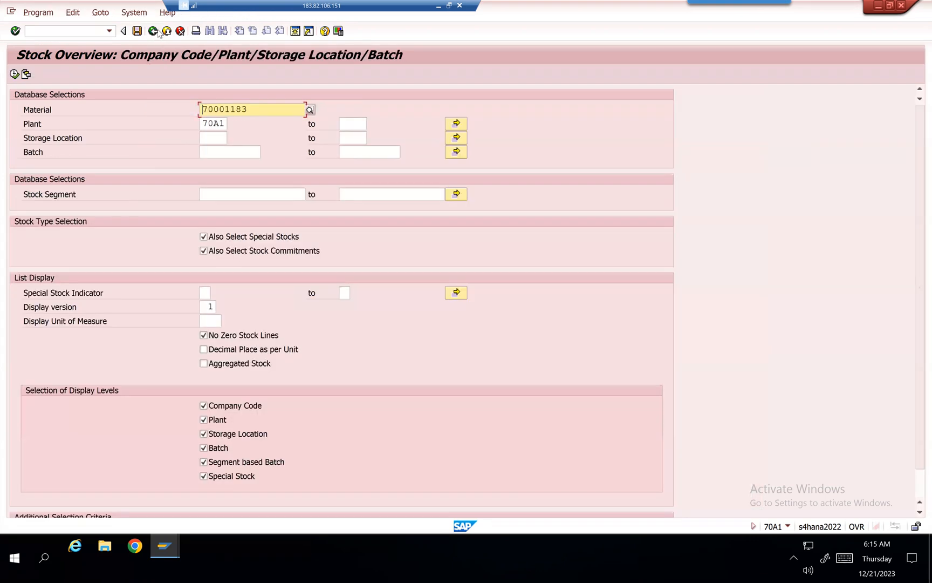
- Enter delivery quantity 4 for material 70001182, check shipment data and save inbound delivery 180004249
{"action": "left_click", "coordinate": [123, 30]}
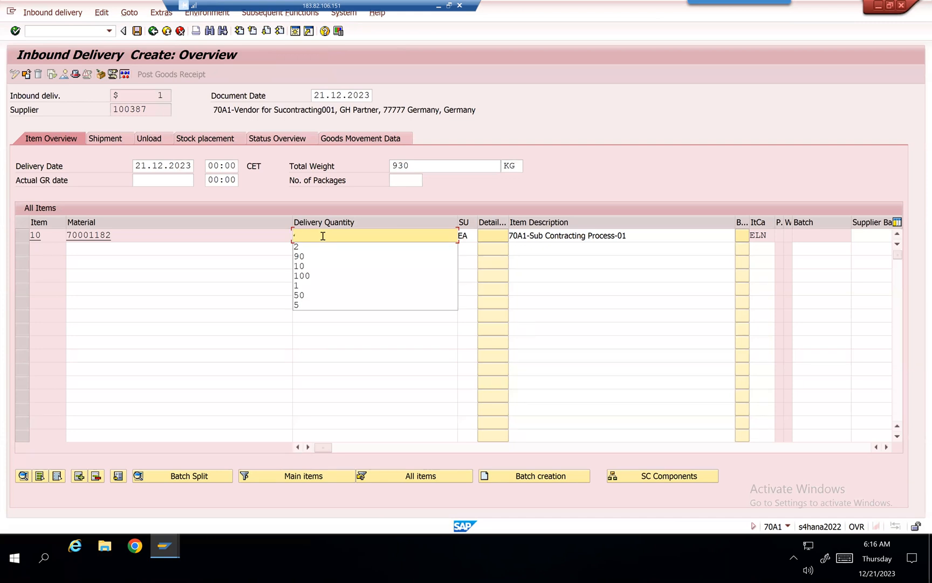
{"action": "type", "text": "4"}
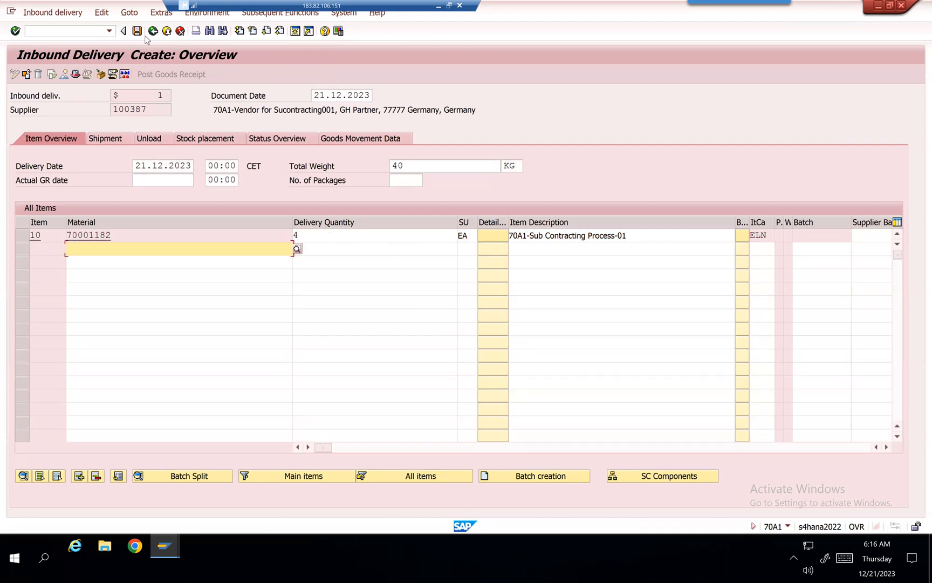
{"action": "mouse_move", "coordinate": [137, 30]}
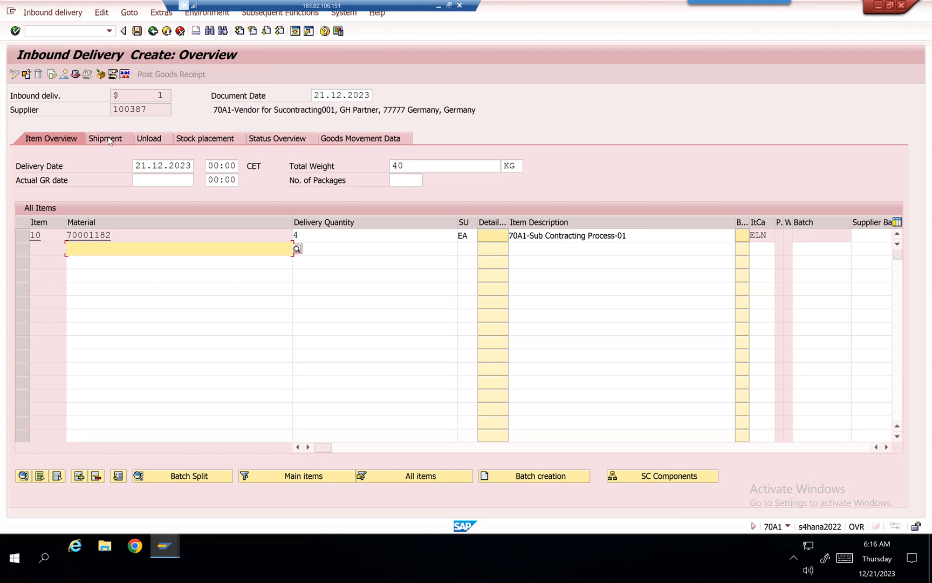
{"action": "left_click", "coordinate": [108, 138]}
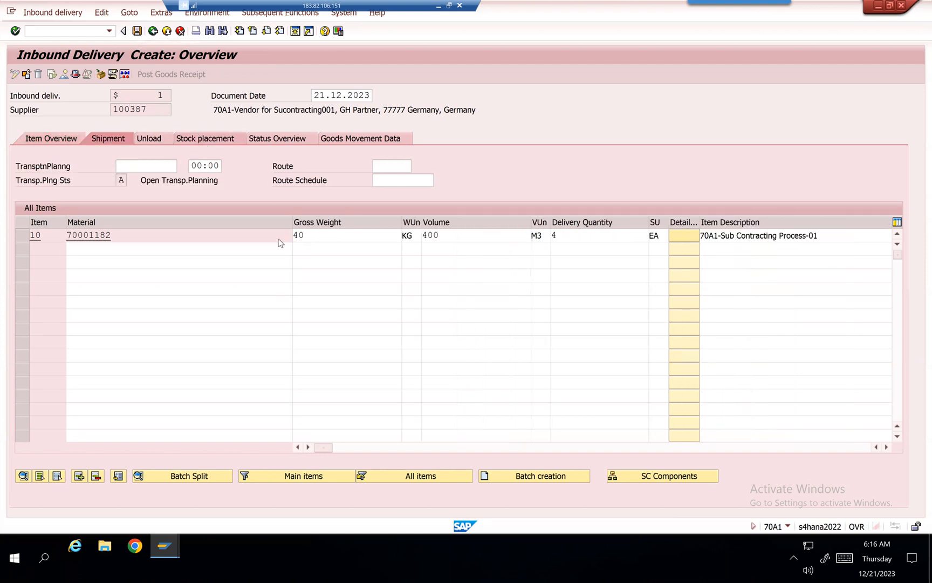
{"action": "left_click", "coordinate": [208, 138]}
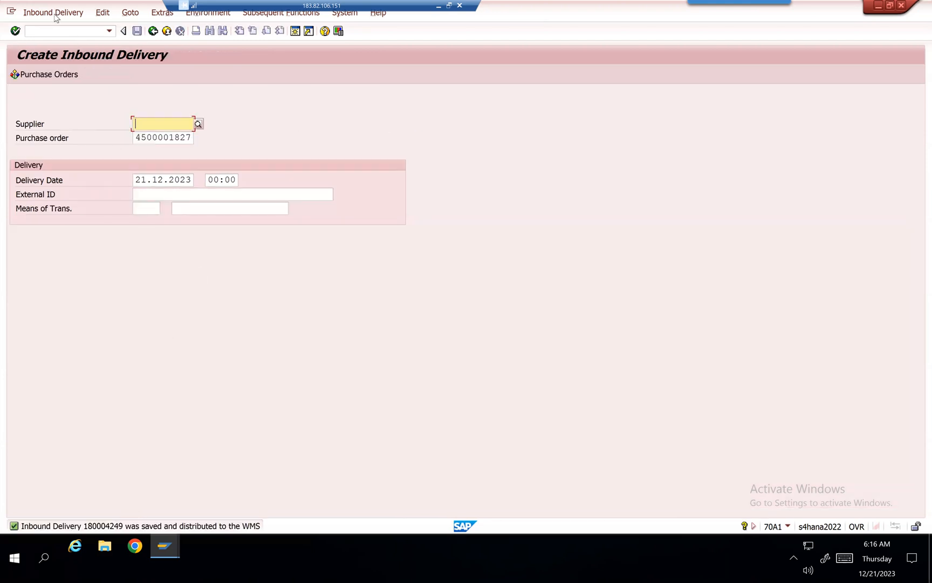
- Exit the inbound delivery transaction back to SAP Easy Access
{"action": "left_click", "coordinate": [53, 12]}
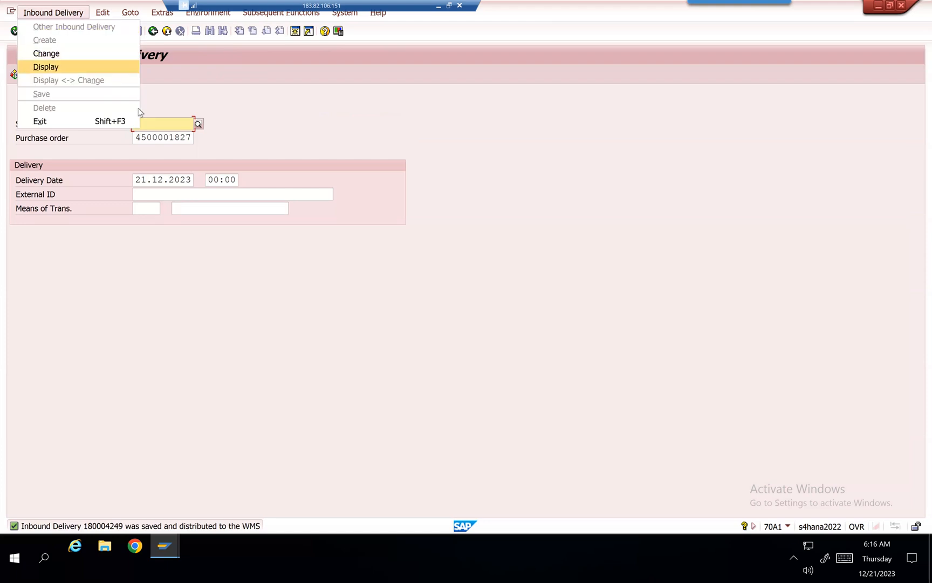
{"action": "left_click", "coordinate": [45, 67]}
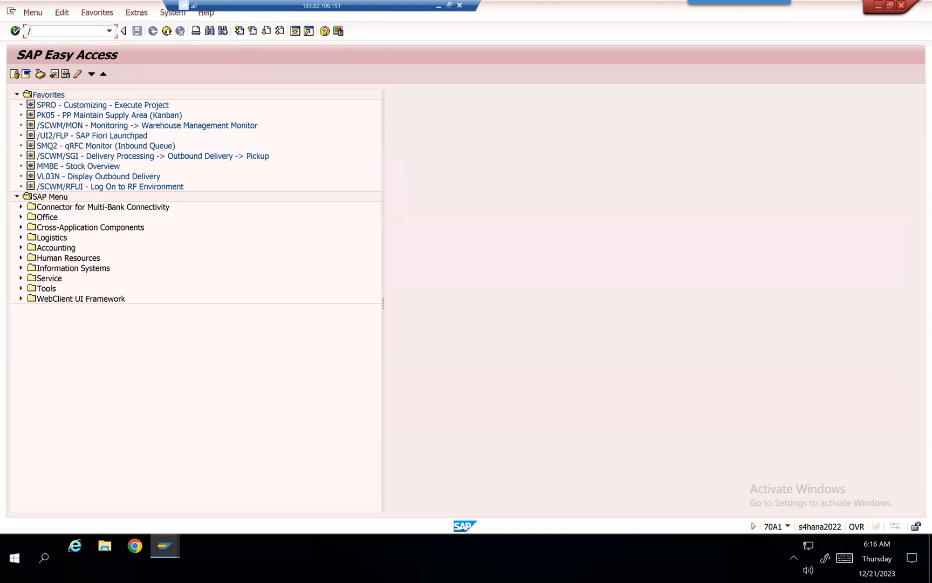
- In /SCWM/PRDI find inbound delivery 180004249 and post its goods receipt
{"action": "type", "text": "/n/scwm/"}
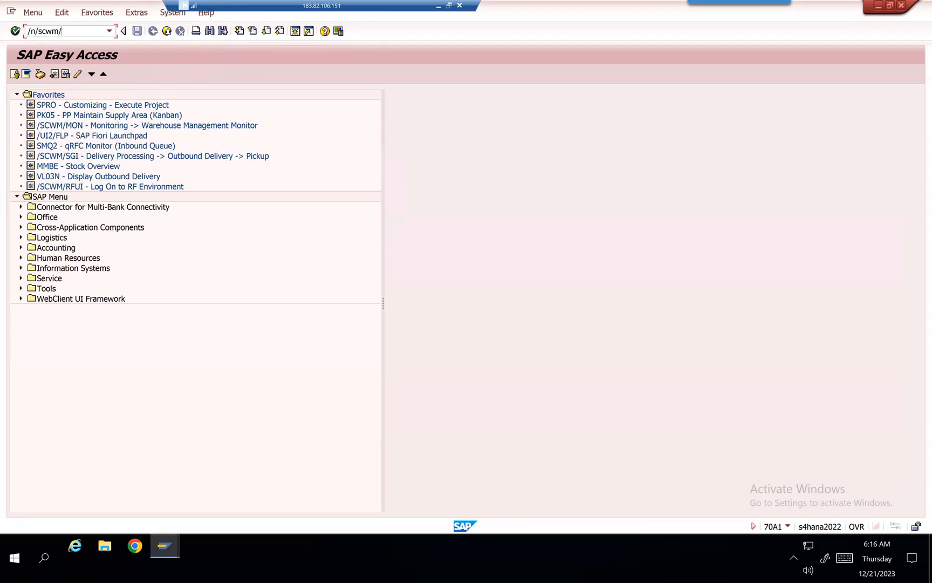
{"action": "type", "text": "prdi"}
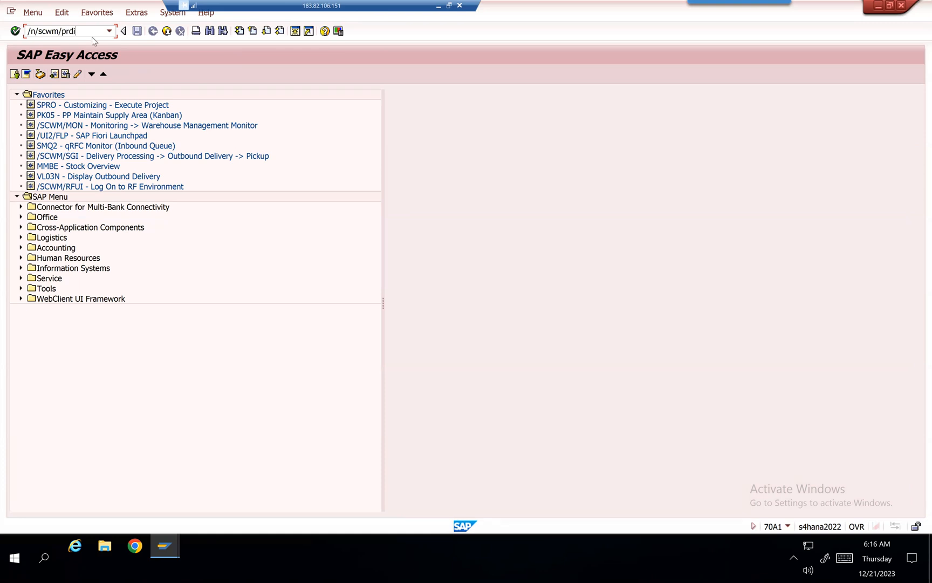
{"action": "key", "text": "Enter"}
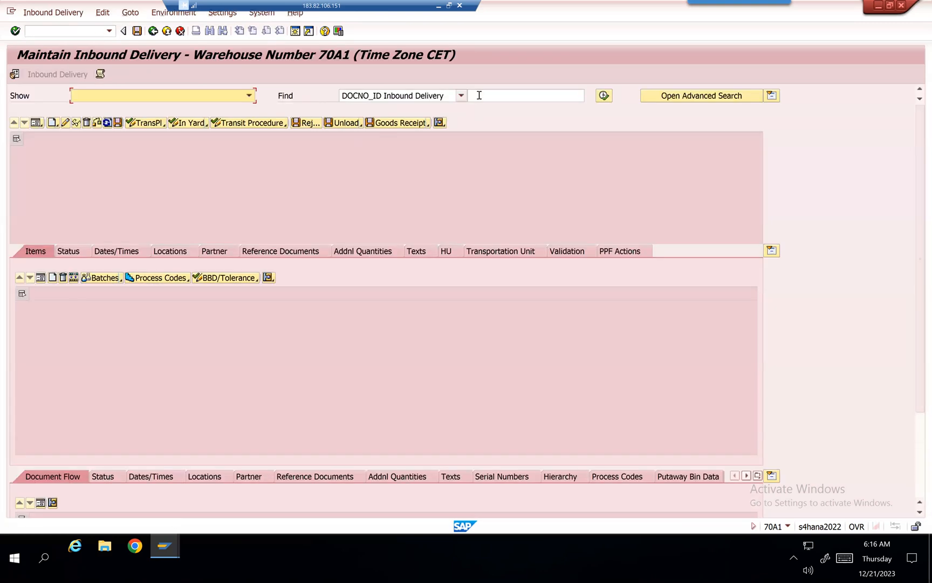
{"action": "type", "text": "180004249"}
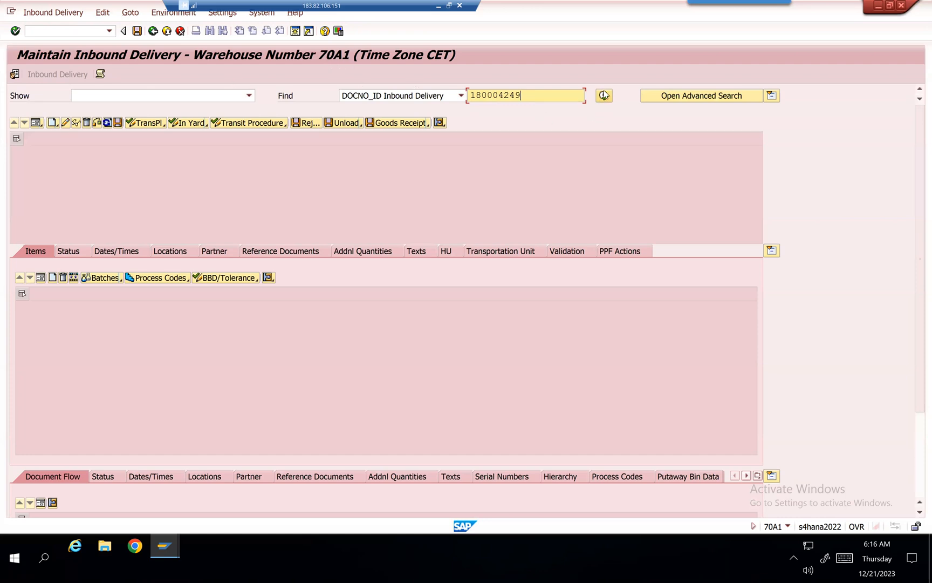
{"action": "left_click", "coordinate": [603, 95]}
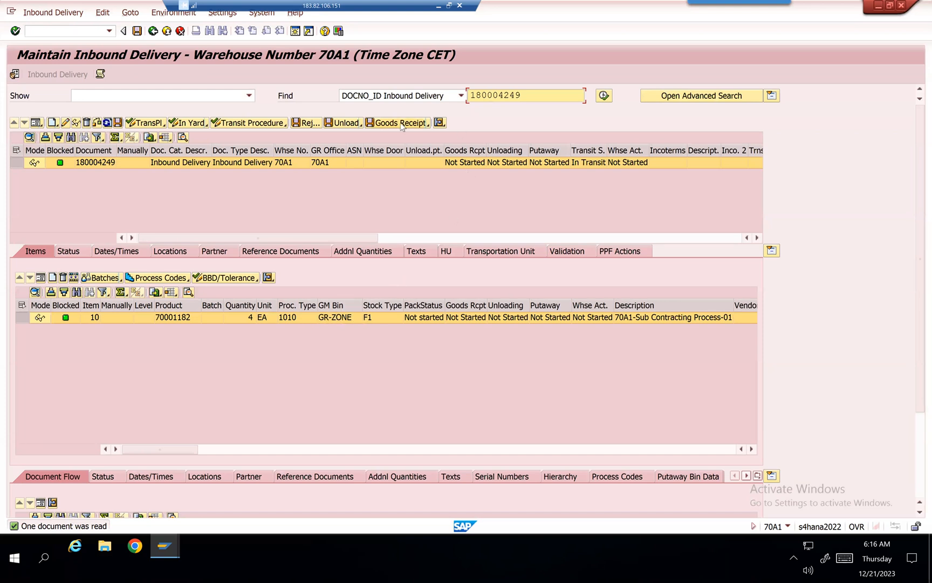
{"action": "left_click", "coordinate": [397, 123]}
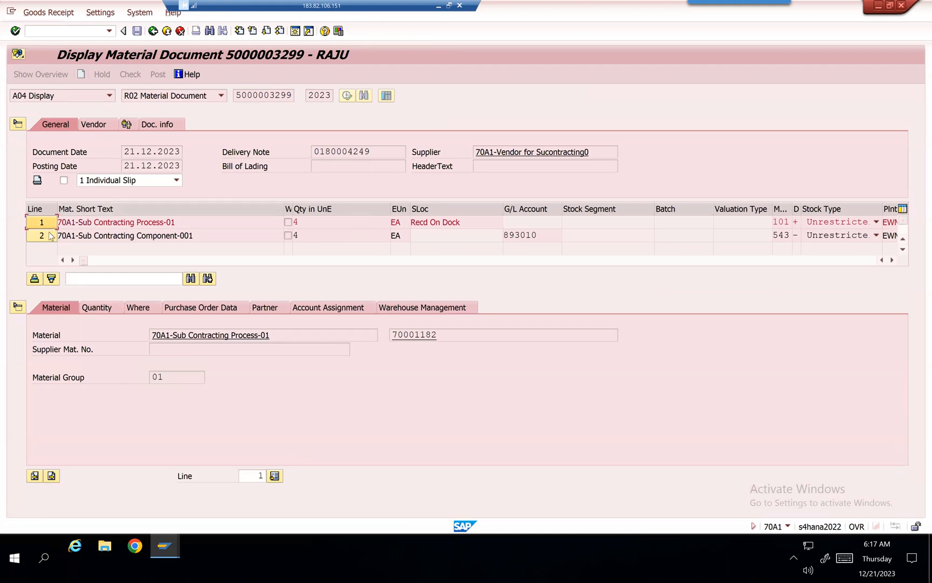
{"action": "left_click", "coordinate": [42, 235]}
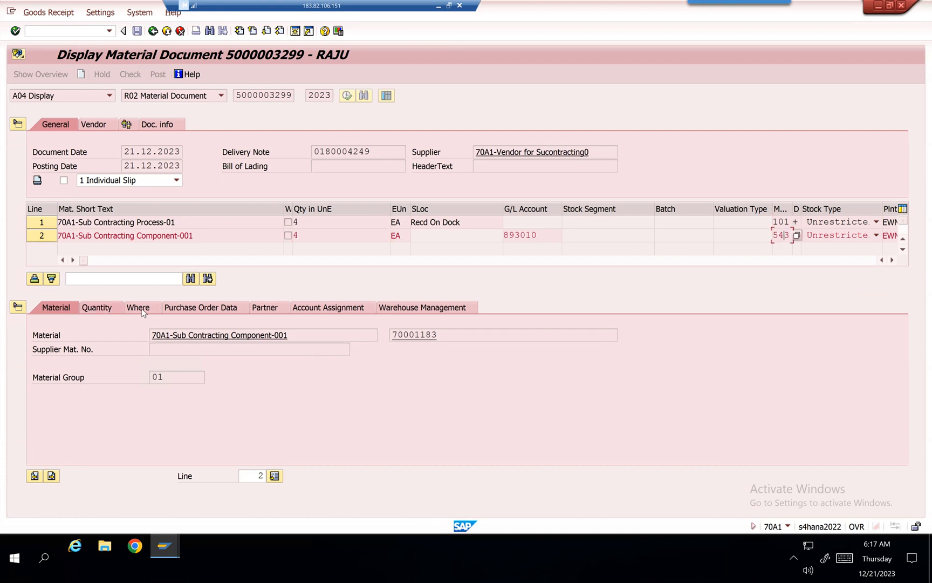
{"action": "left_click", "coordinate": [203, 308]}
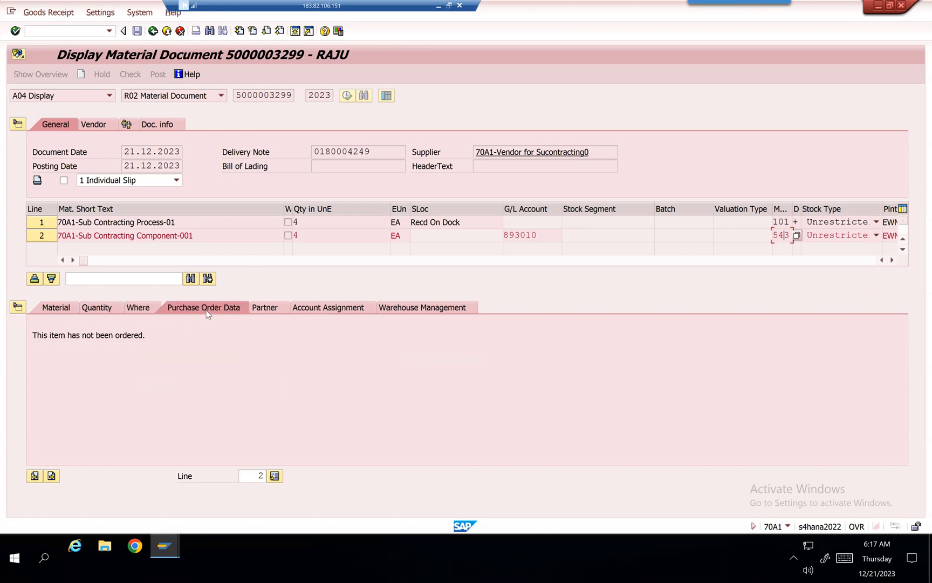
{"action": "left_click", "coordinate": [267, 307]}
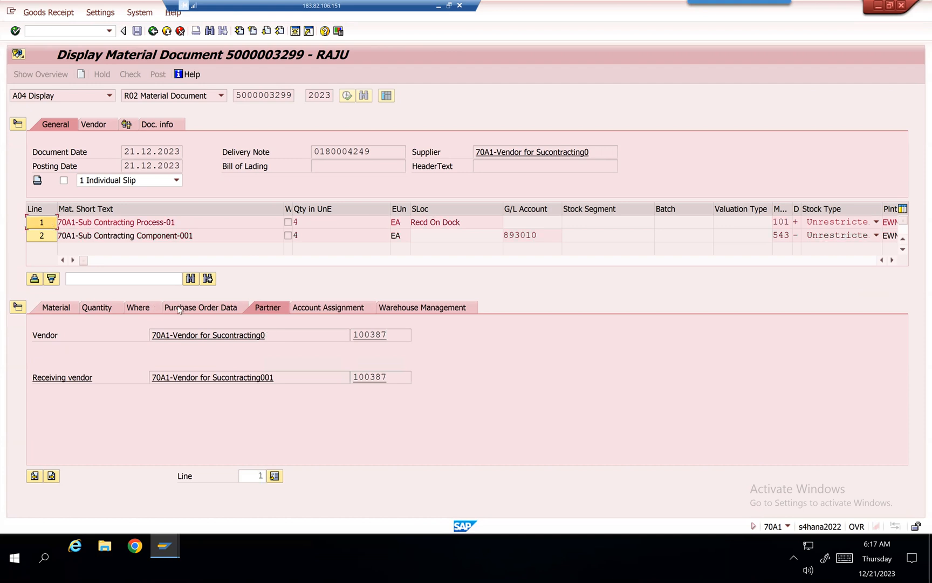
{"action": "left_click", "coordinate": [202, 307]}
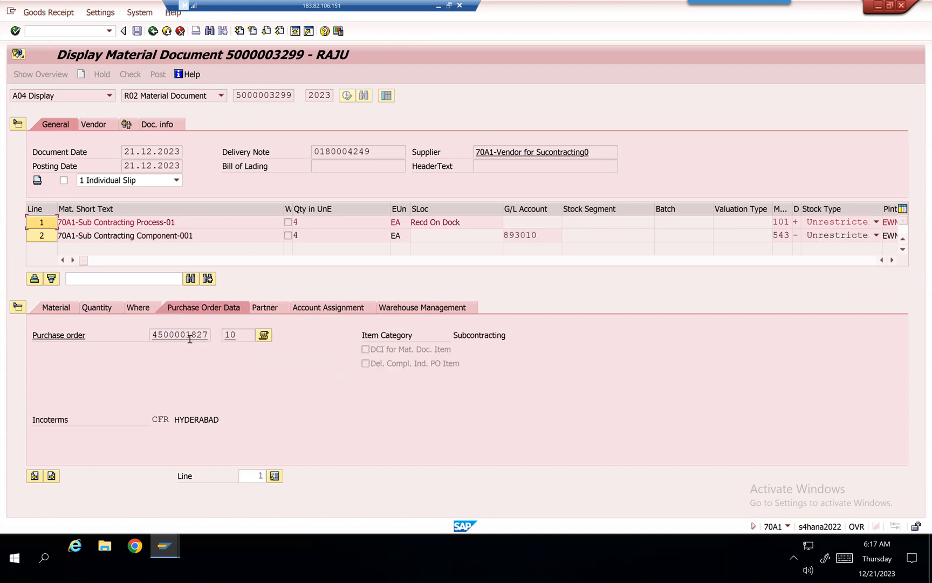
- Check where component line 2 was issued with movement 543, then return to the inbound delivery
{"action": "left_click", "coordinate": [41, 235]}
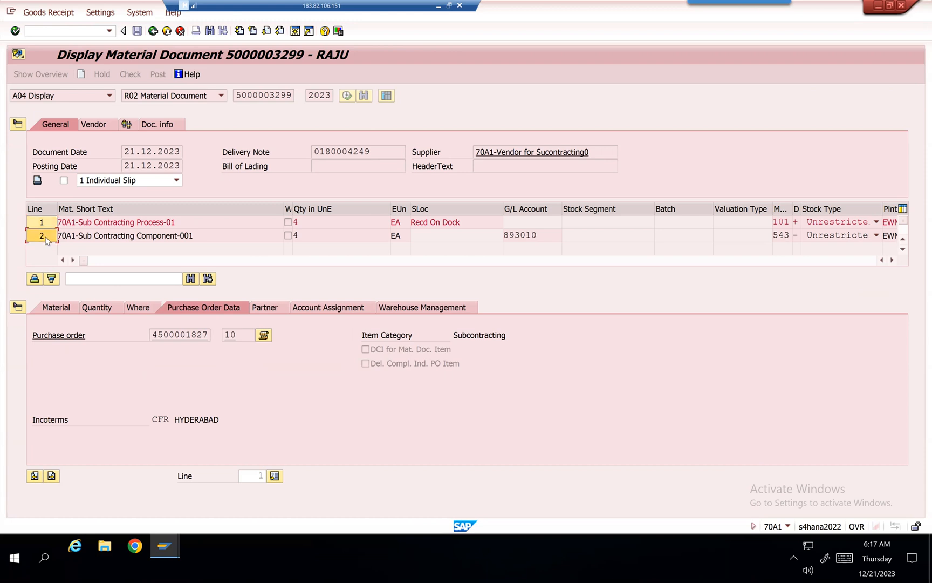
{"action": "left_click", "coordinate": [41, 235]}
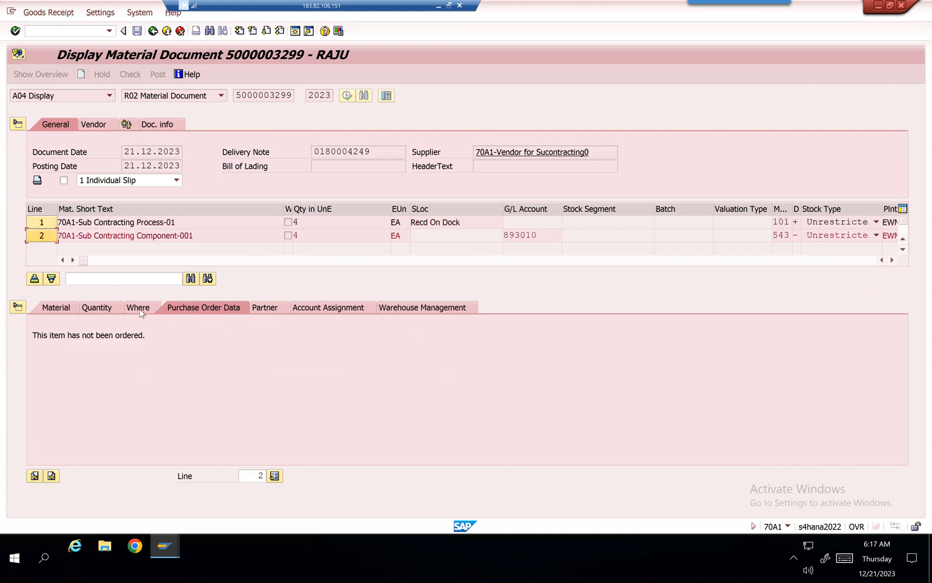
{"action": "left_click", "coordinate": [138, 308]}
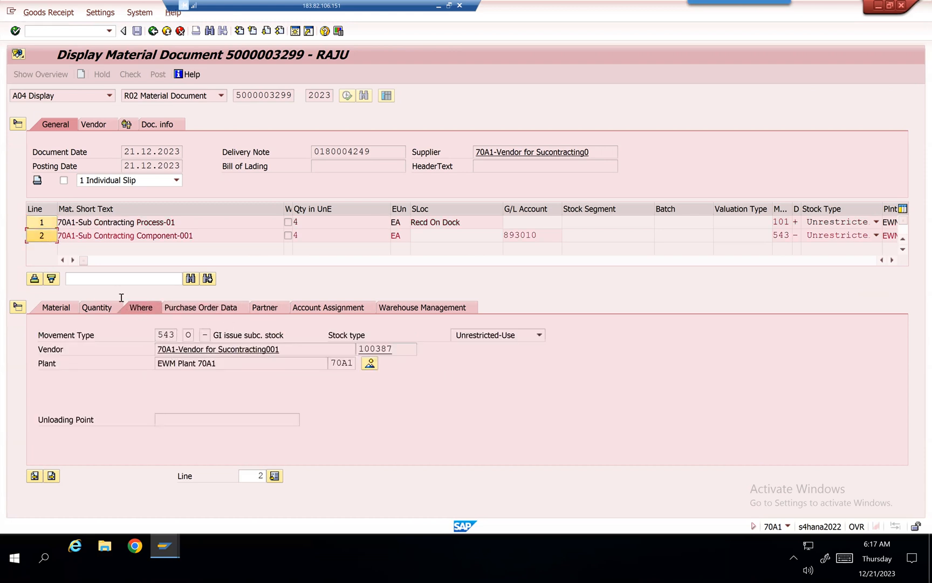
{"action": "left_click", "coordinate": [97, 307]}
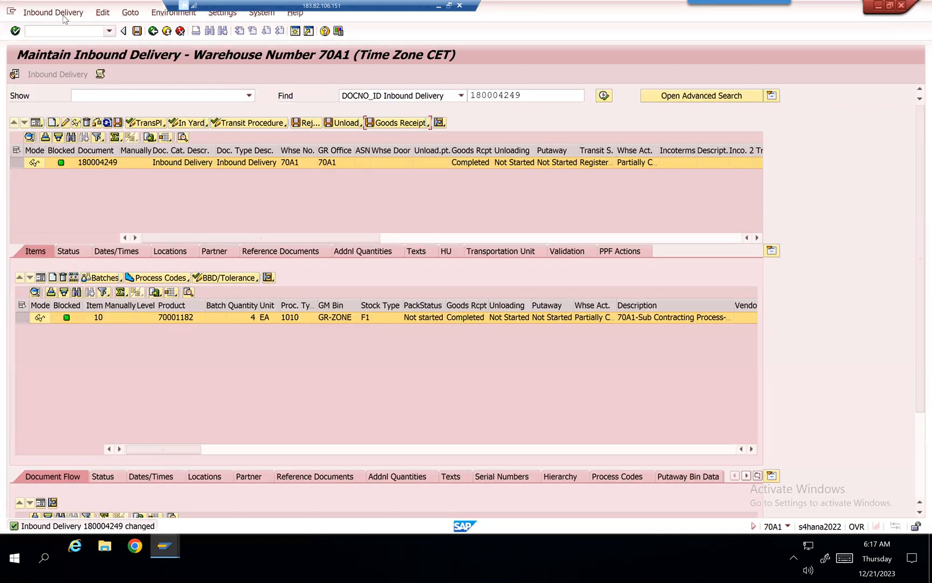
- Start warehouse task creation via Follow-On Functions for inbound delivery 180004249
{"action": "left_click", "coordinate": [53, 12]}
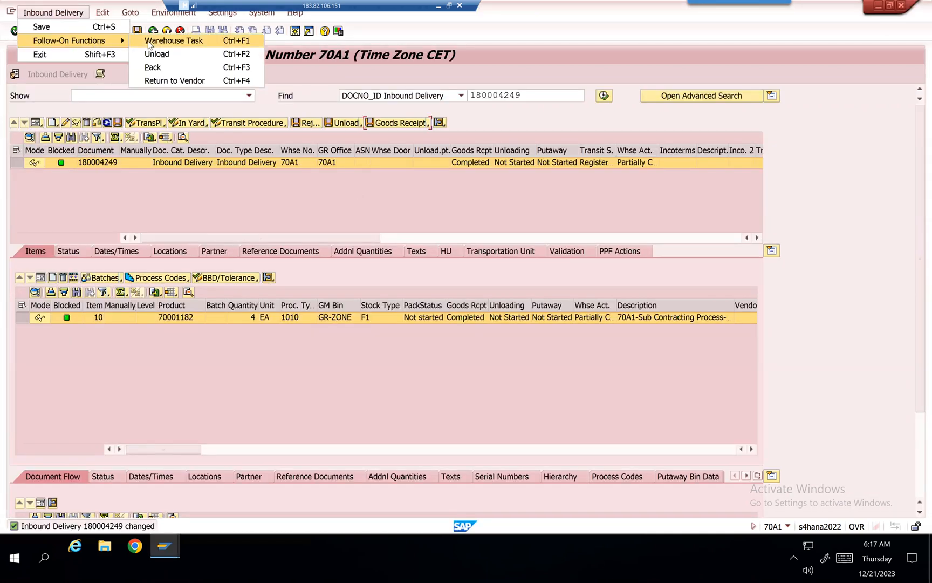
{"action": "left_click", "coordinate": [174, 40]}
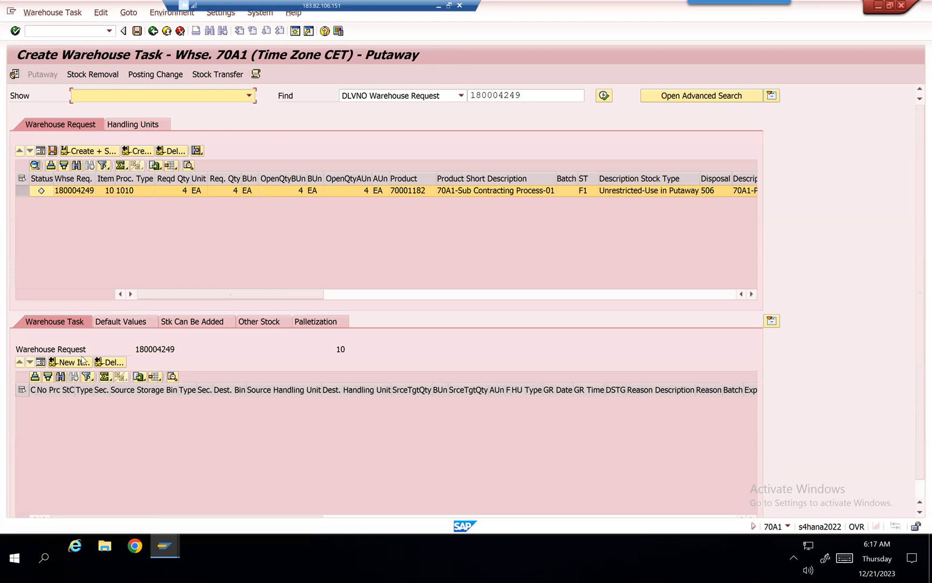
- Create a putaway task to storage type APPL (bin APPL-B1-S1-L4) and go to confirming warehouse order 40001018
{"action": "left_click", "coordinate": [137, 150]}
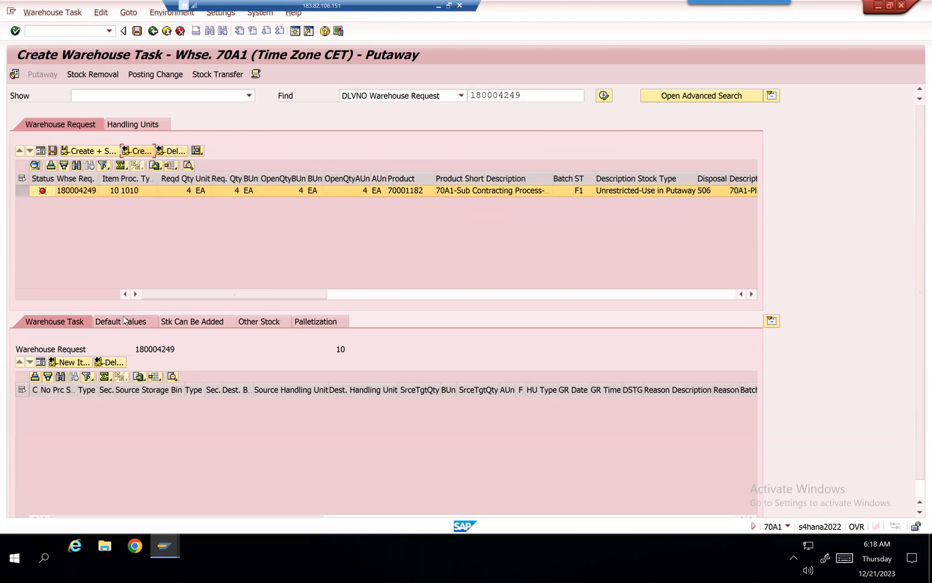
{"action": "left_click", "coordinate": [124, 321]}
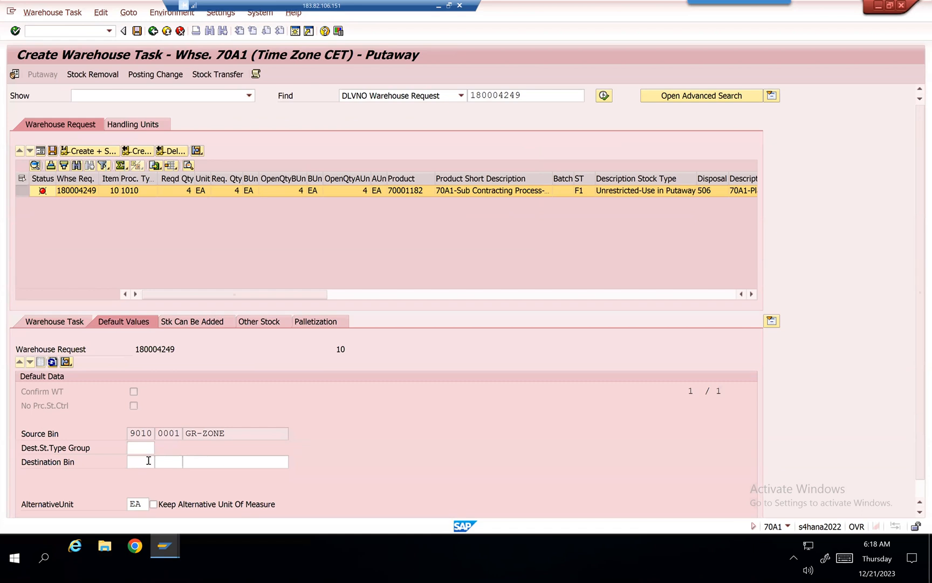
{"action": "type", "text": "APPL"}
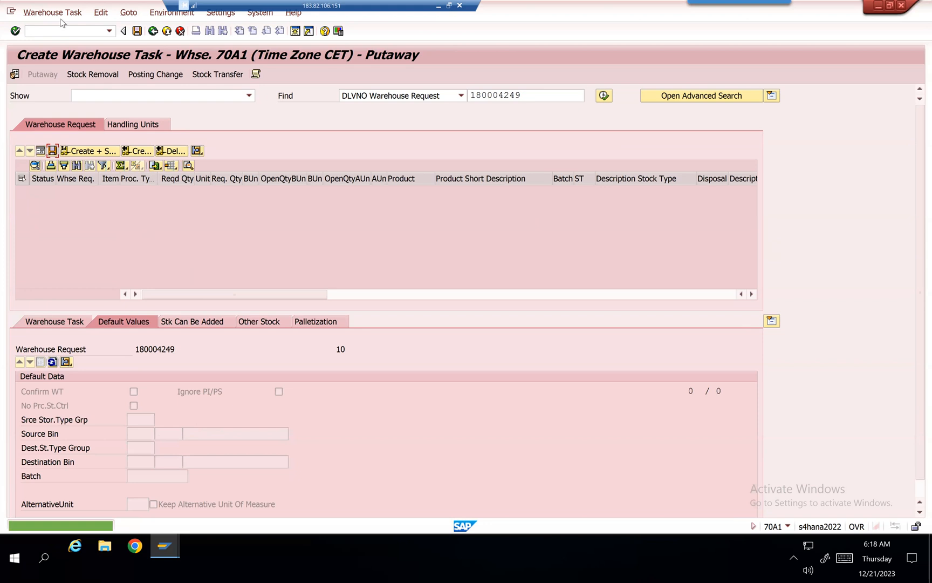
{"action": "left_click", "coordinate": [52, 12]}
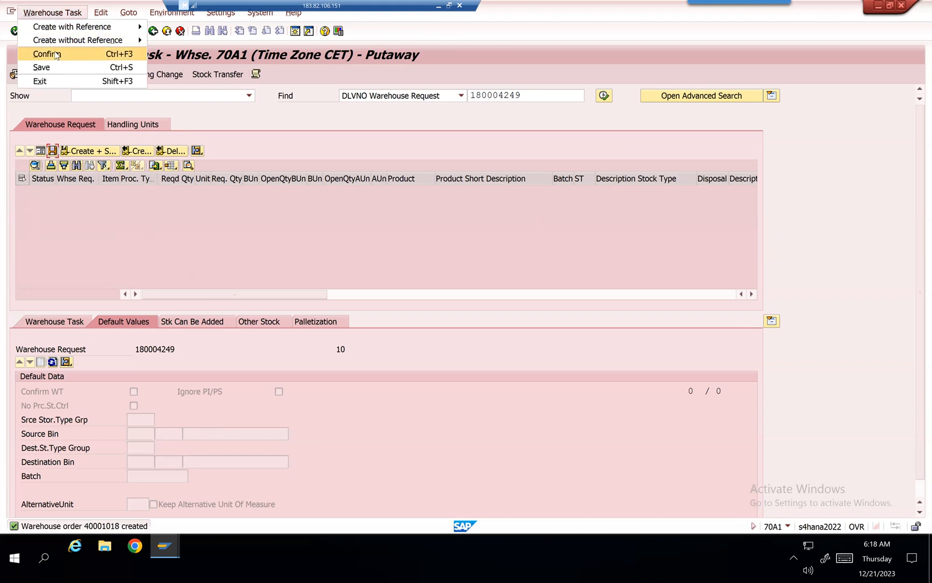
{"action": "left_click", "coordinate": [46, 54]}
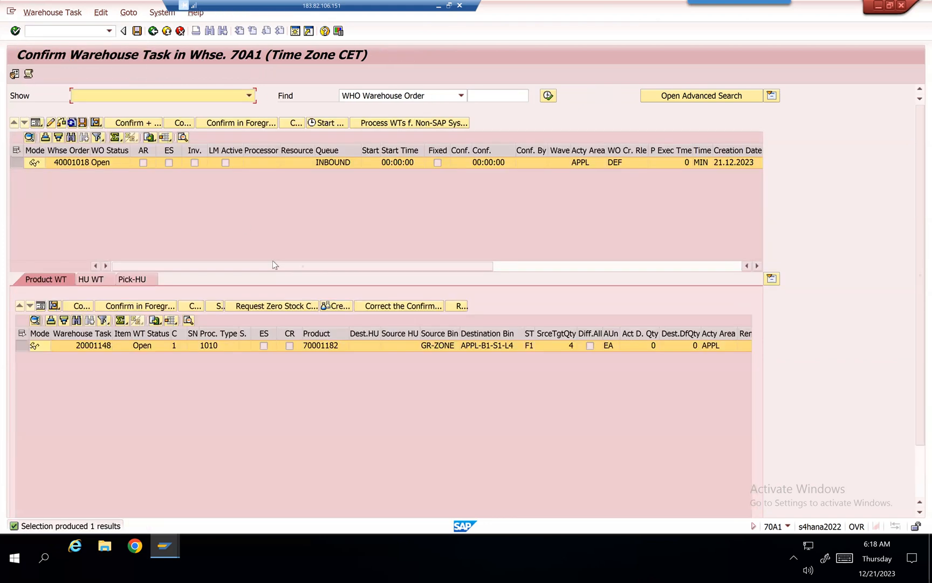
- Switch windows away from the warehouse confirmation screen
{"action": "key", "text": "alt+tab"}
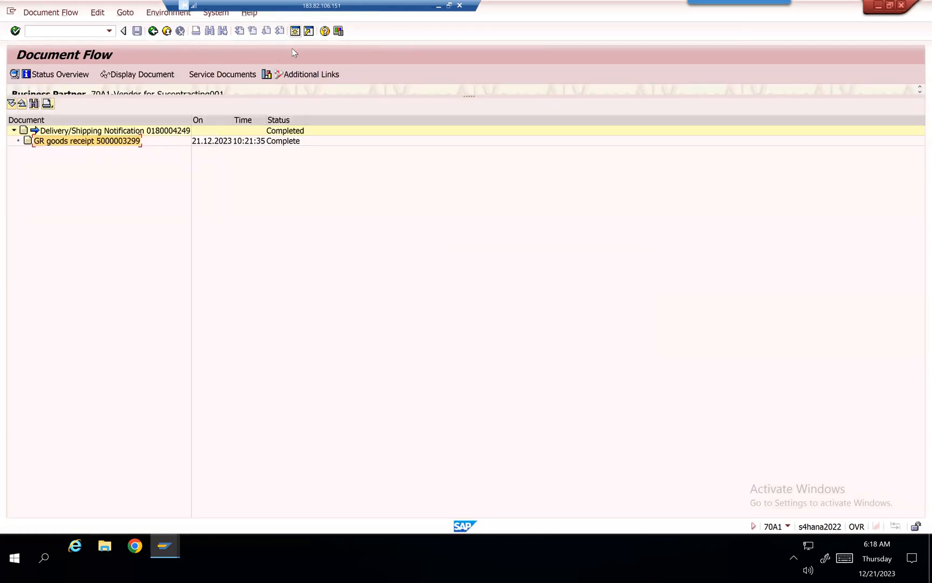
{"action": "mouse_move", "coordinate": [68, 30]}
{"action": "type", "text": "/"}
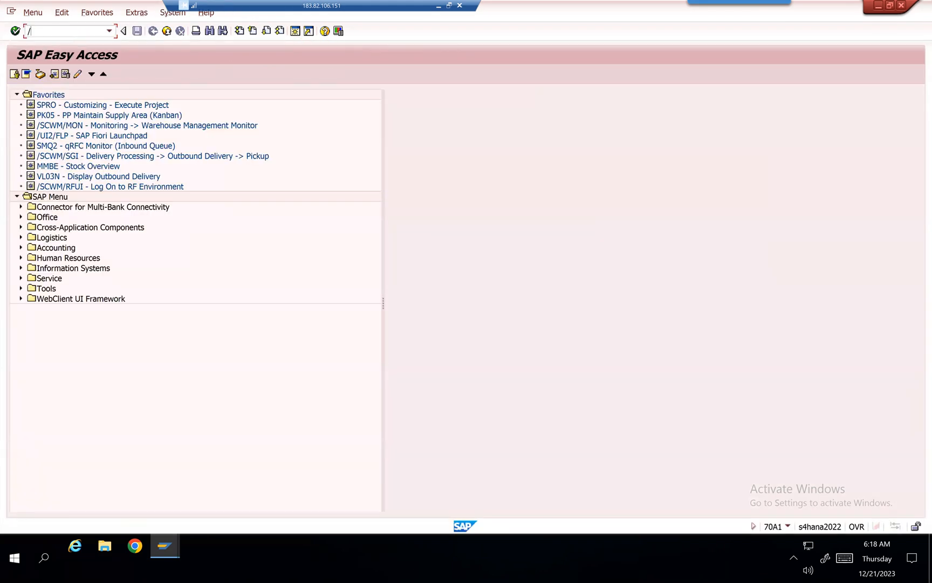
- Run MMBE for material 70001183 in plant 70A1 and inspect the AFS1 unrestricted quantity
{"action": "double_click", "coordinate": [78, 166]}
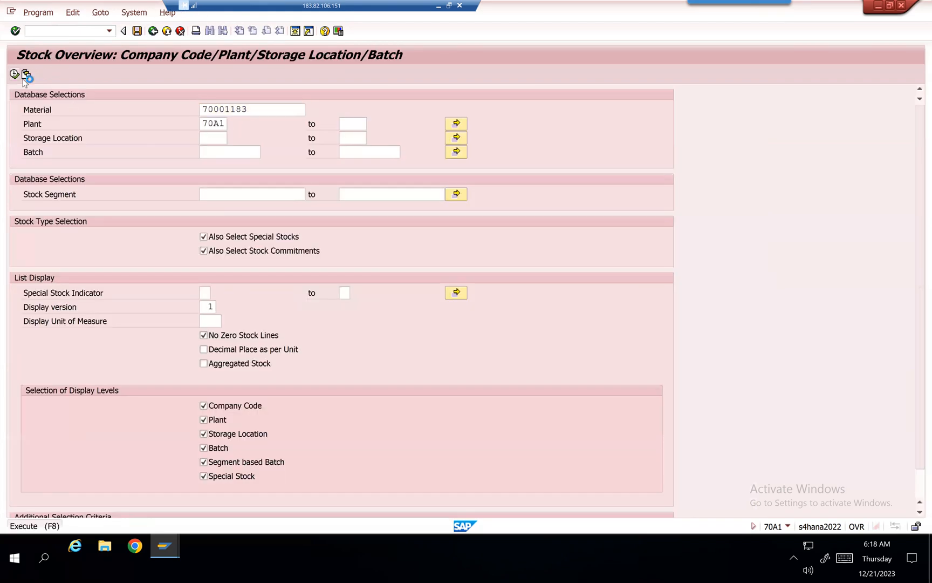
{"action": "left_click", "coordinate": [14, 73]}
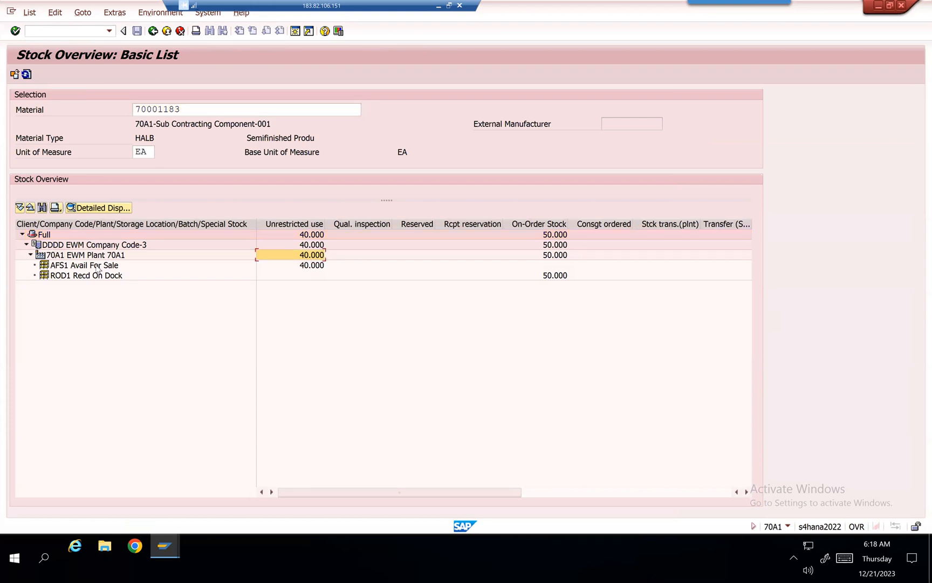
{"action": "left_click", "coordinate": [83, 264]}
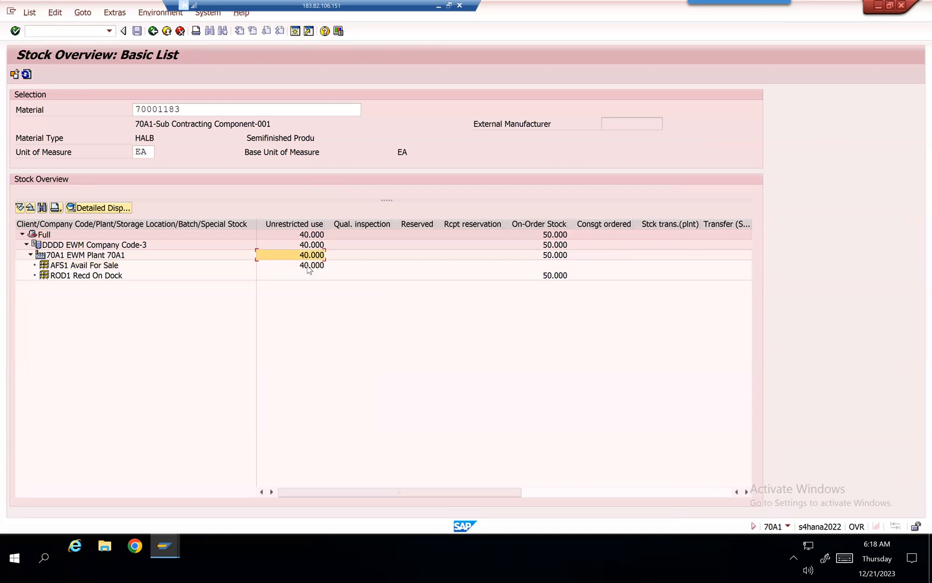
{"action": "mouse_move", "coordinate": [306, 271]}
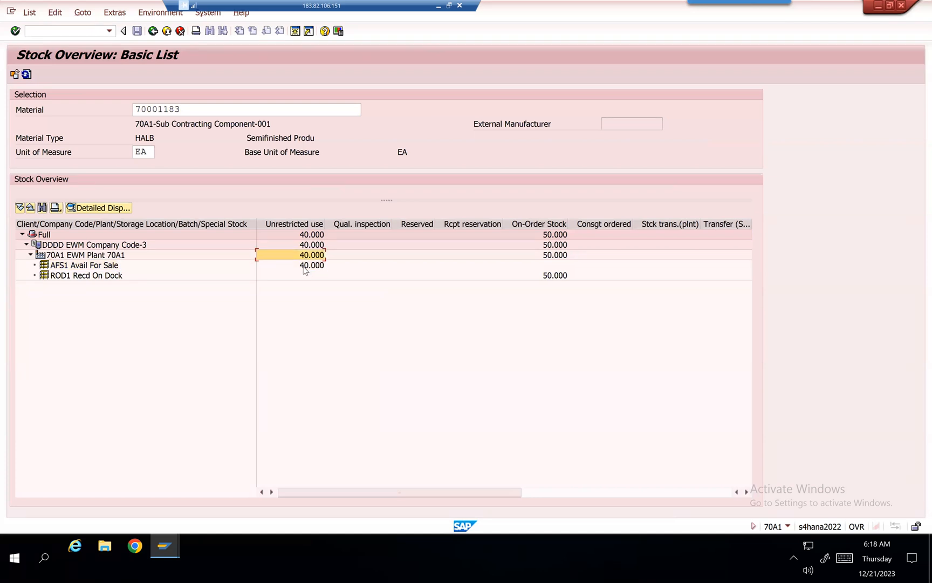
{"action": "left_click", "coordinate": [292, 264]}
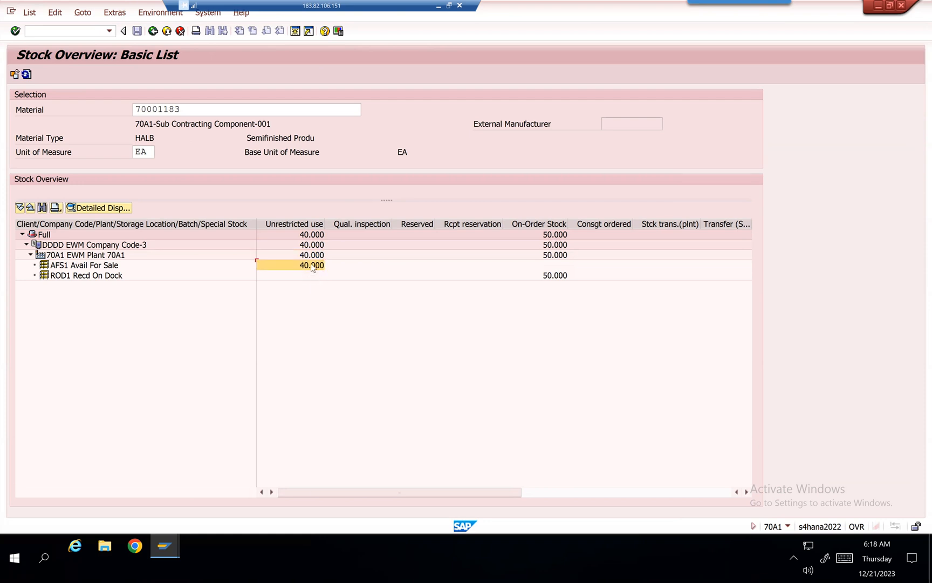
{"action": "right_click", "coordinate": [312, 265]}
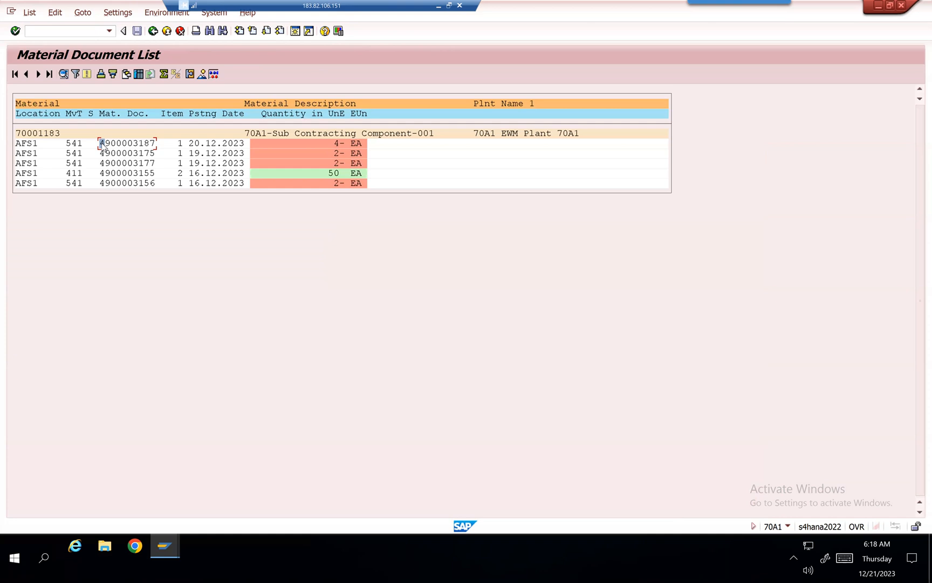
- Display the 541 material document from 20.12.2023 and prepare to change the material number
{"action": "double_click", "coordinate": [127, 142]}
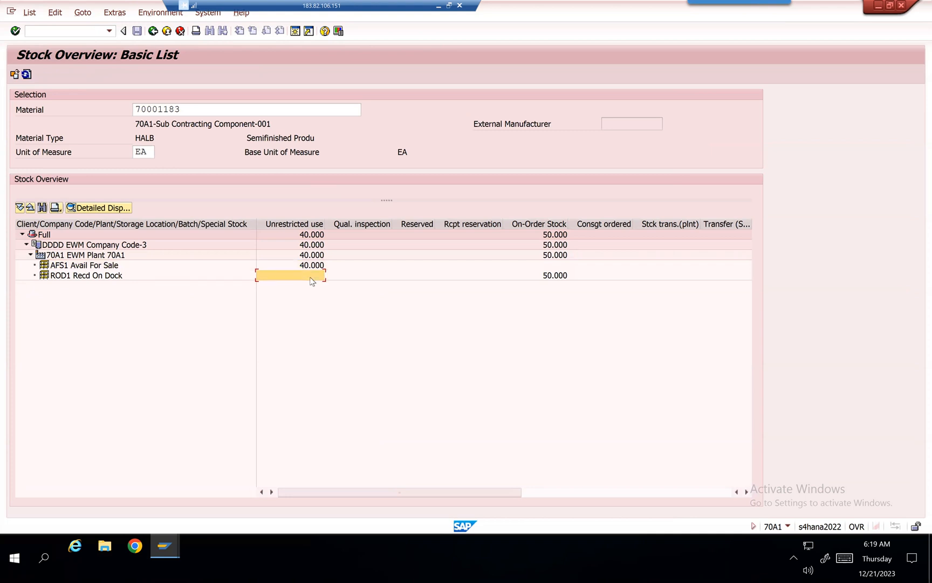
{"action": "right_click", "coordinate": [289, 276]}
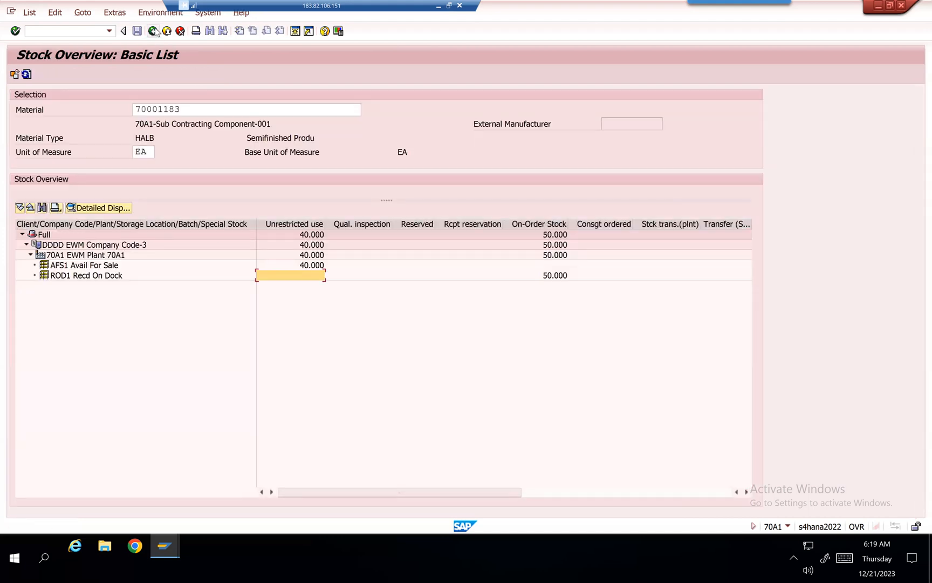
{"action": "left_click", "coordinate": [246, 109]}
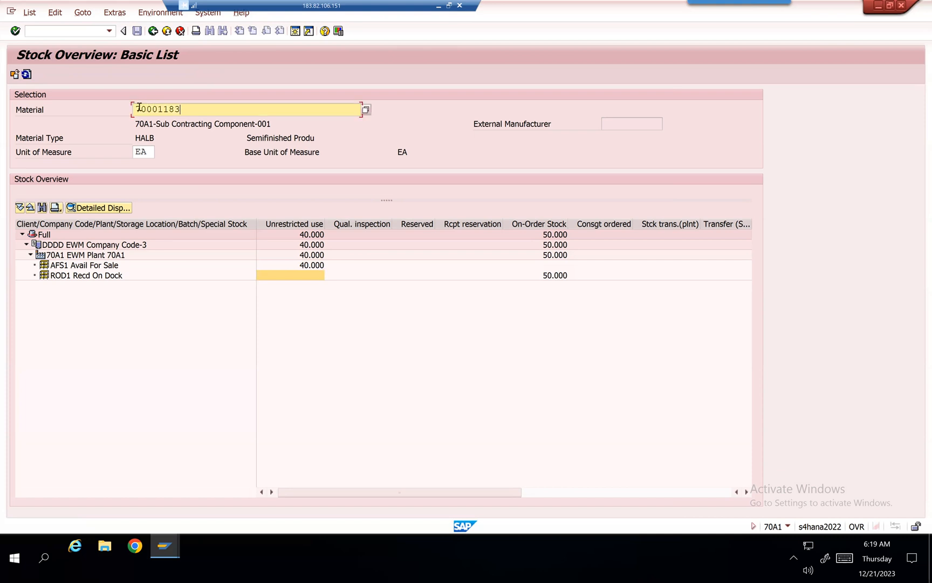
- From the MMBE stock lines, reach warehouse order 40001018 with task 20001148 for 4 EA of 70001182 still open
{"action": "type", "text": "70001183"}
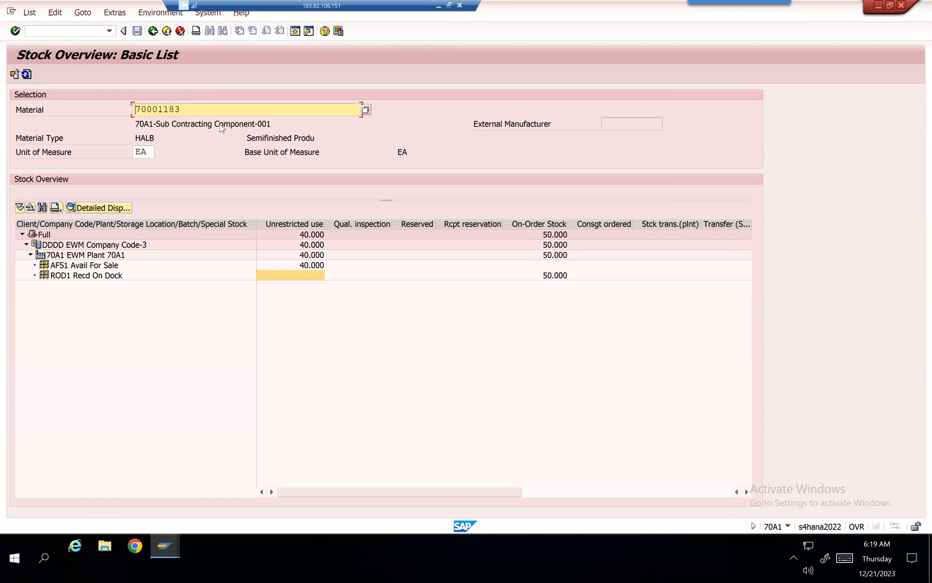
{"action": "mouse_move", "coordinate": [171, 96]}
{"action": "type", "text": "70001182"}
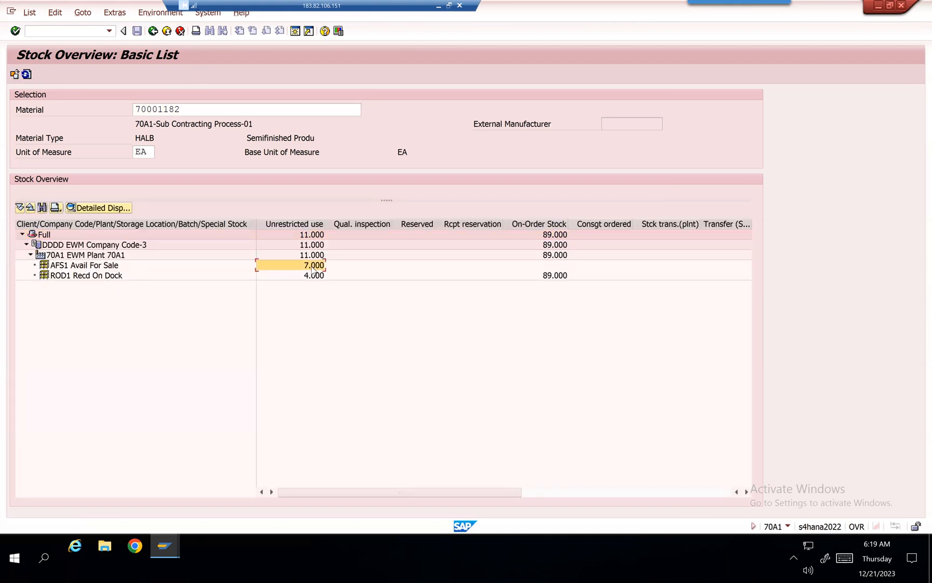
{"action": "right_click", "coordinate": [312, 264]}
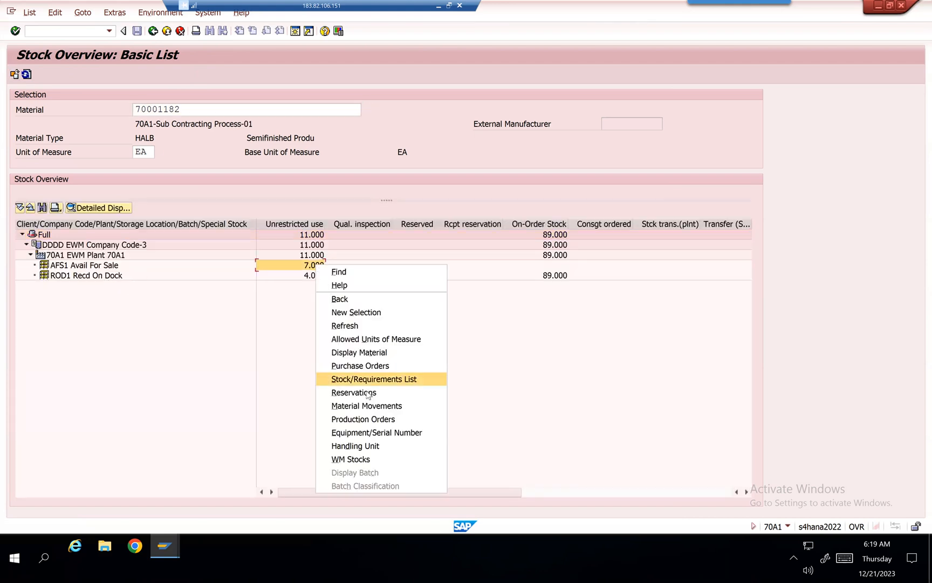
{"action": "left_click", "coordinate": [366, 406]}
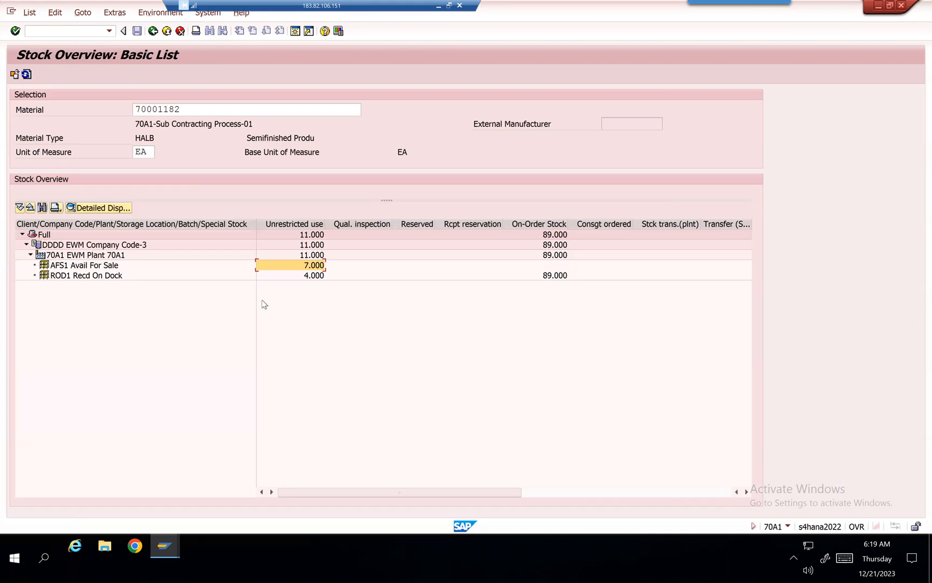
{"action": "right_click", "coordinate": [312, 276]}
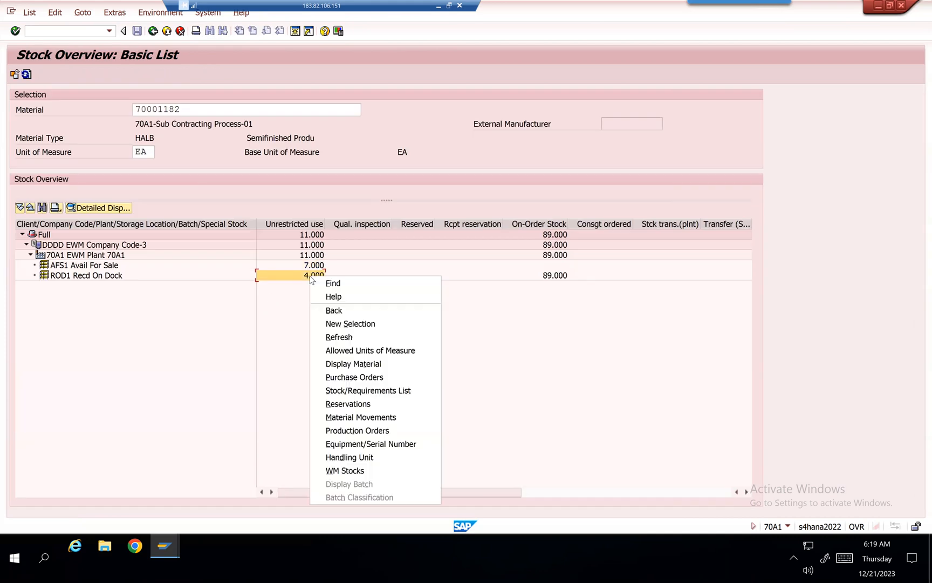
{"action": "left_click", "coordinate": [360, 416]}
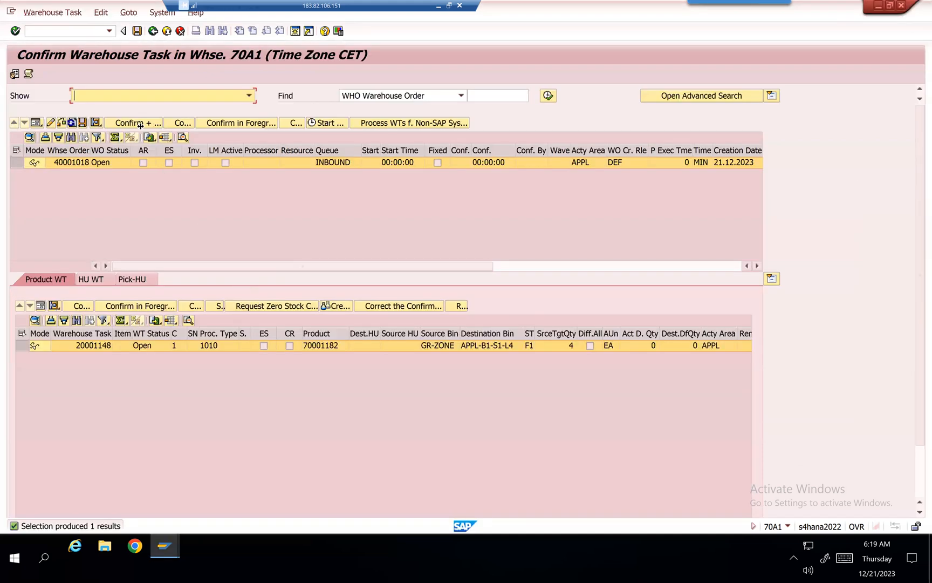
- Confirm the 4 EA putaway so all 11 EA of 70001182 are Avail For Sale, then search business partners for 70A1
{"action": "left_click", "coordinate": [137, 123]}
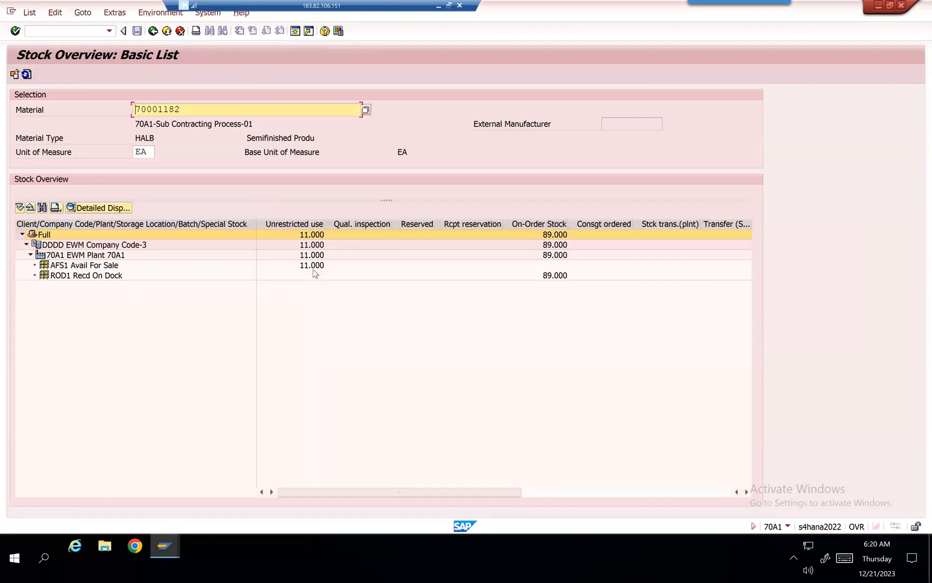
{"action": "right_click", "coordinate": [312, 264]}
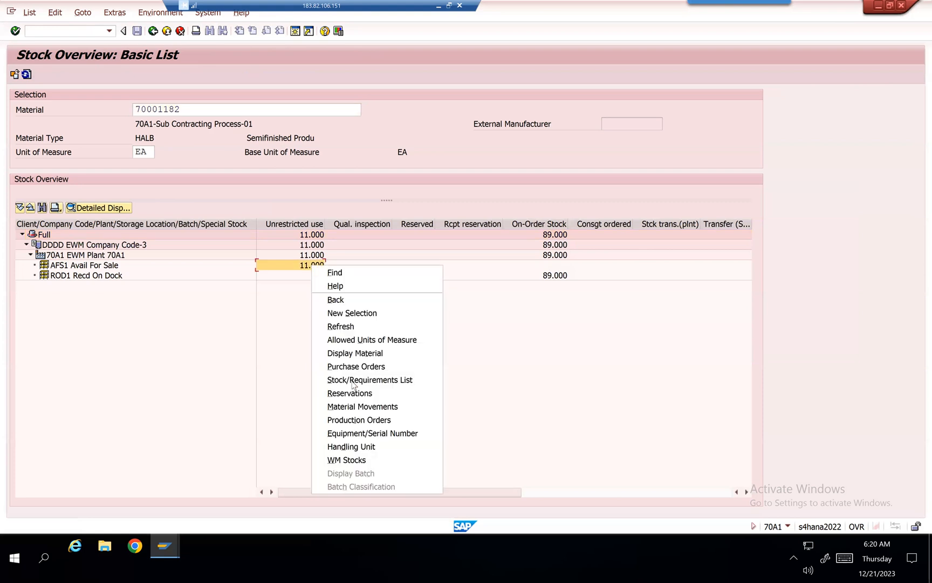
{"action": "left_click", "coordinate": [362, 406]}
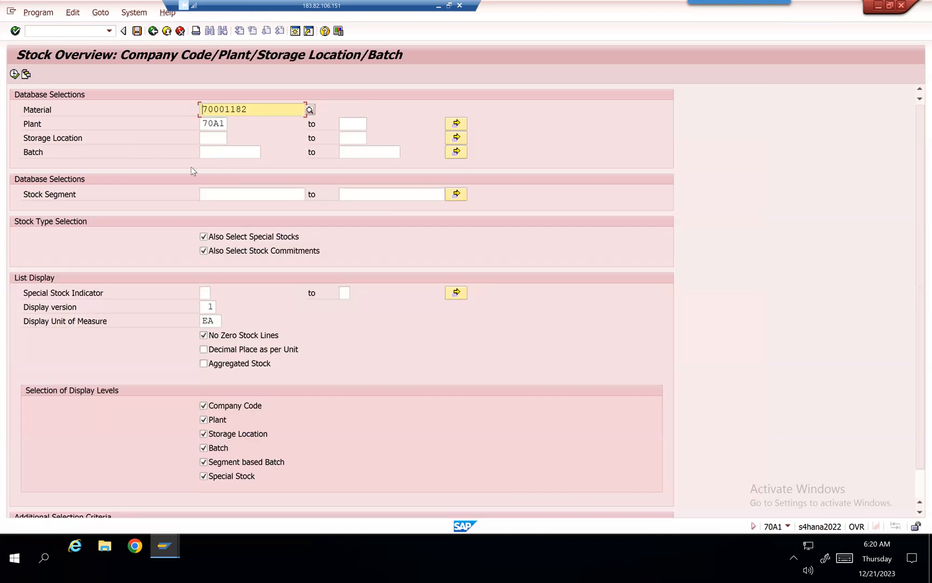
{"action": "left_click", "coordinate": [223, 109]}
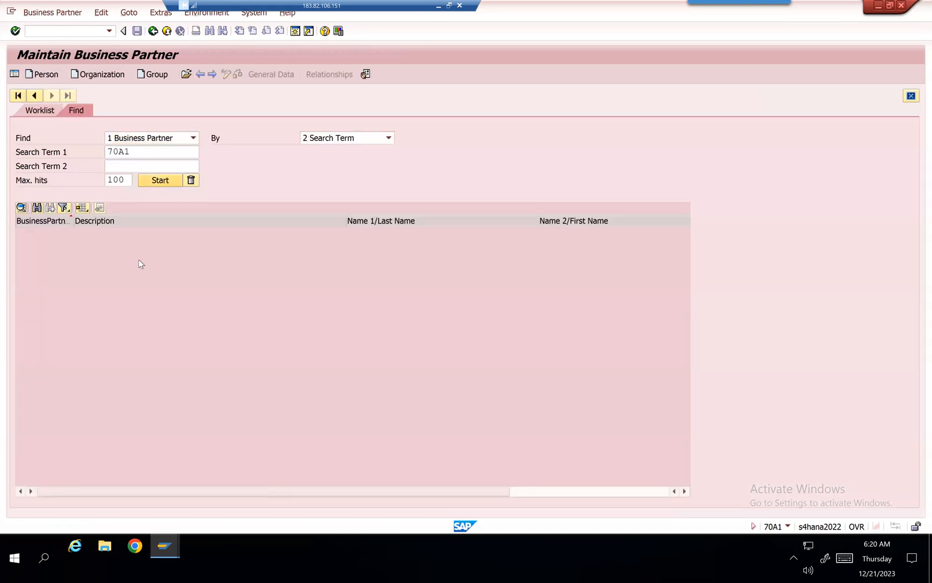
- Display partner 584 (70A1 subcontracting vendor) in role FLCU01 Customer, showing customer 146 linked to supplier 100387
{"action": "left_click", "coordinate": [159, 180]}
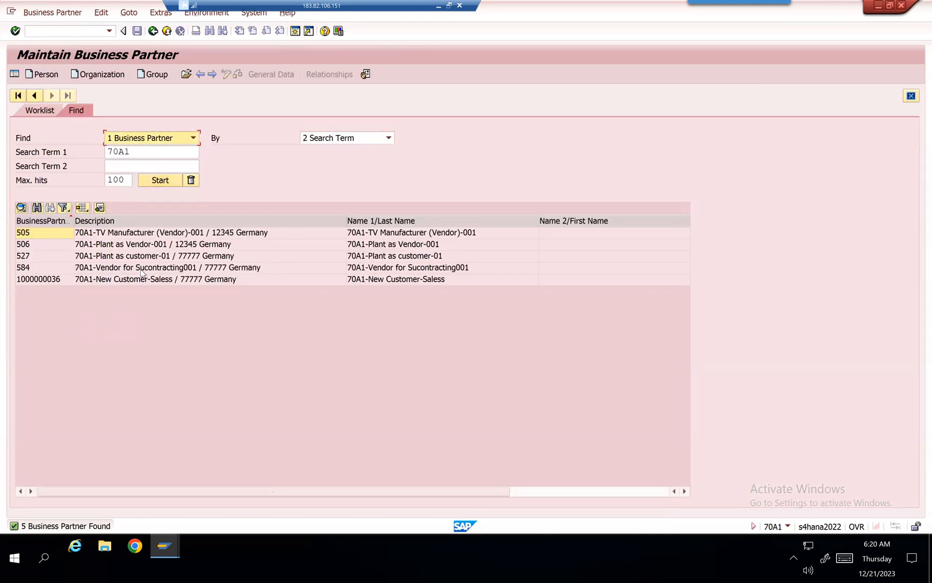
{"action": "left_click", "coordinate": [166, 267]}
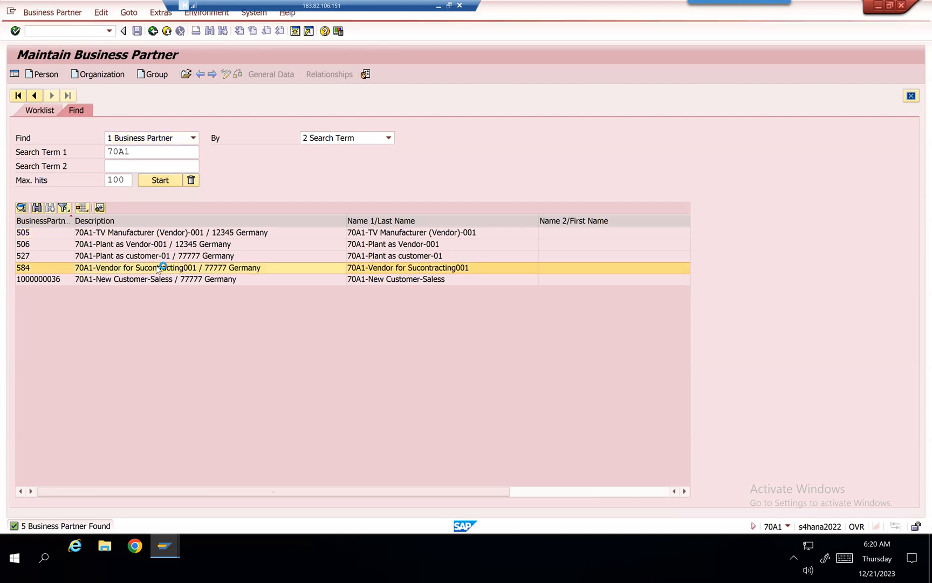
{"action": "double_click", "coordinate": [157, 268]}
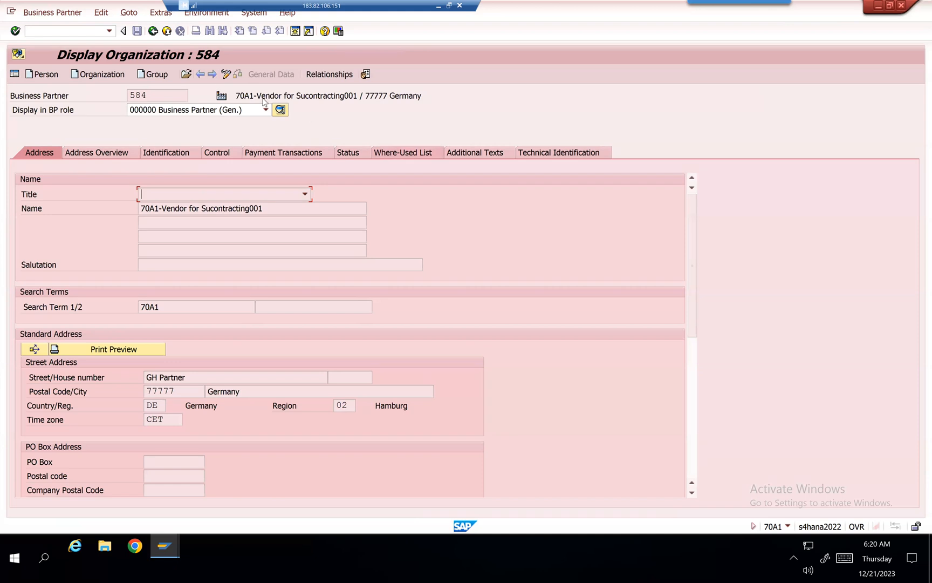
{"action": "left_click", "coordinate": [265, 109]}
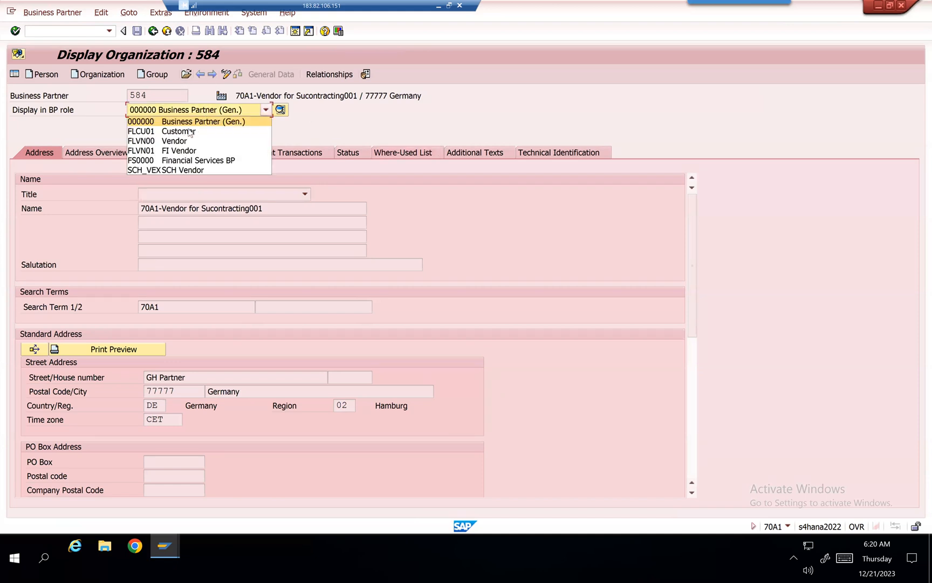
{"action": "mouse_move", "coordinate": [178, 130]}
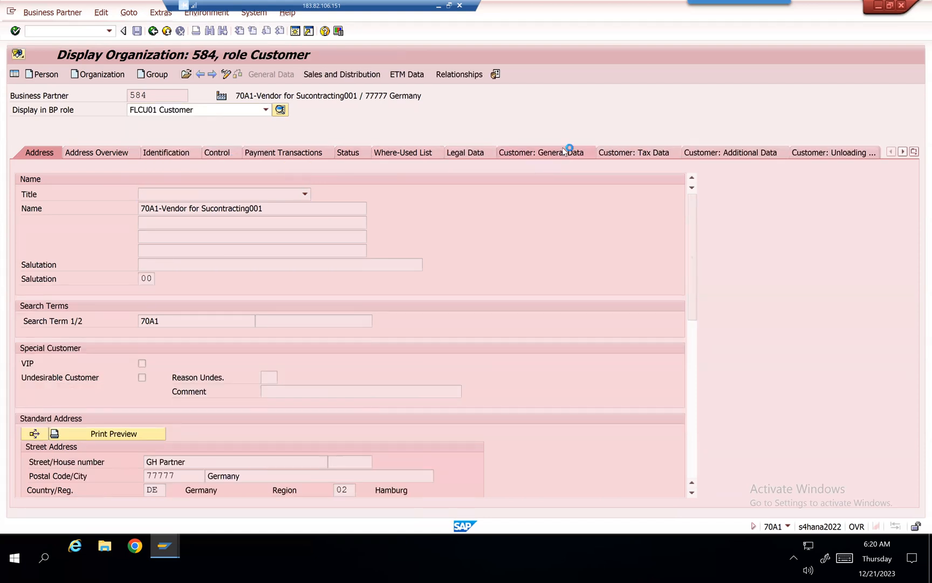
{"action": "left_click", "coordinate": [543, 152]}
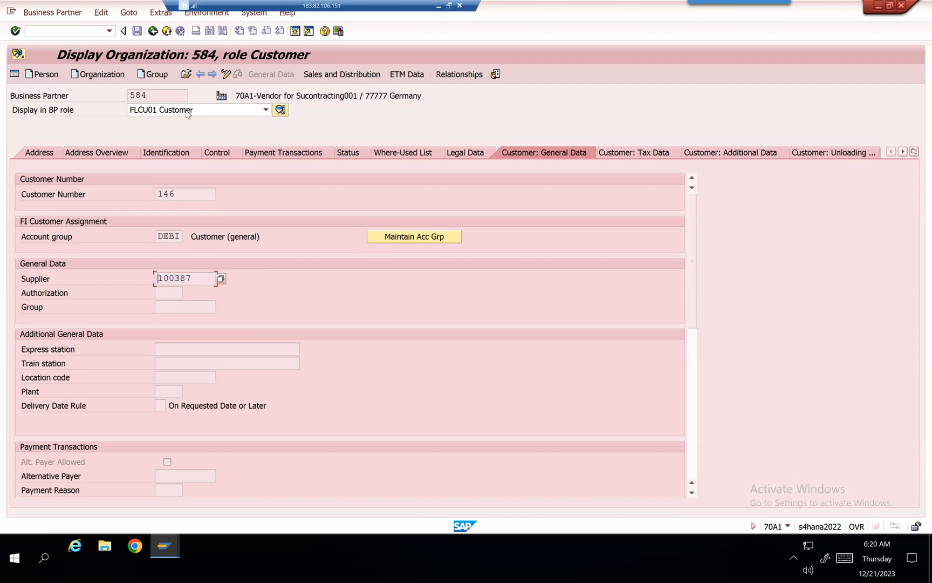
{"action": "left_click", "coordinate": [265, 109]}
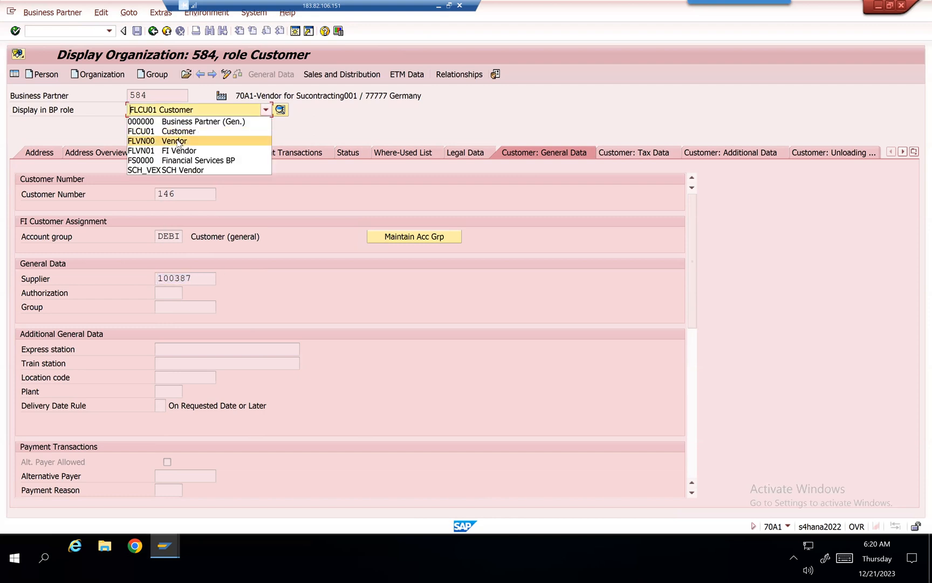
{"action": "mouse_move", "coordinate": [178, 150]}
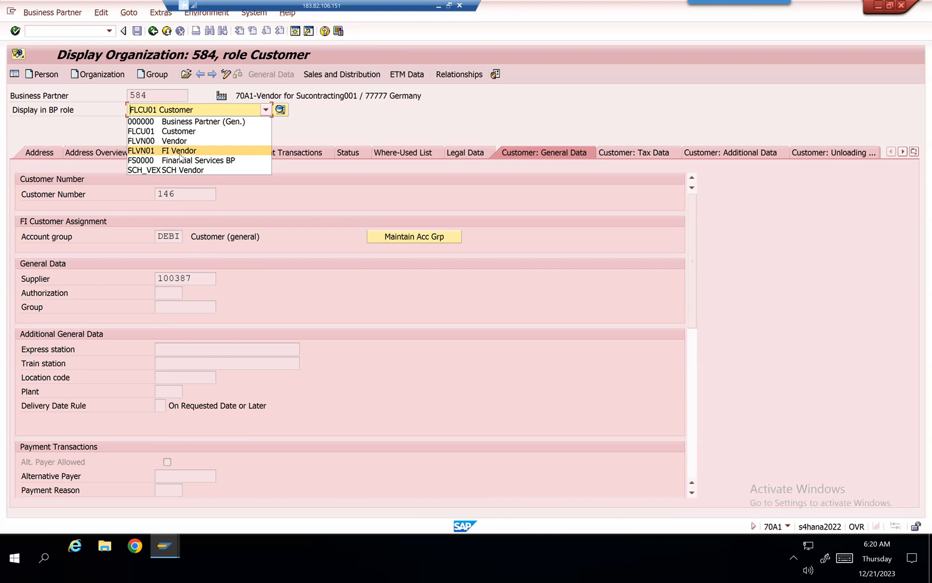
{"action": "mouse_move", "coordinate": [178, 131]}
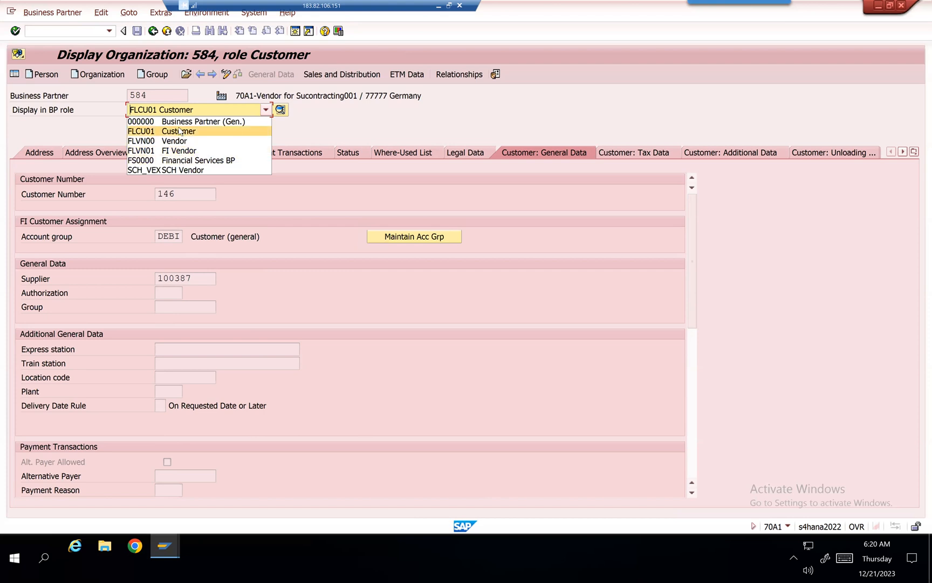
{"action": "mouse_move", "coordinate": [204, 169]}
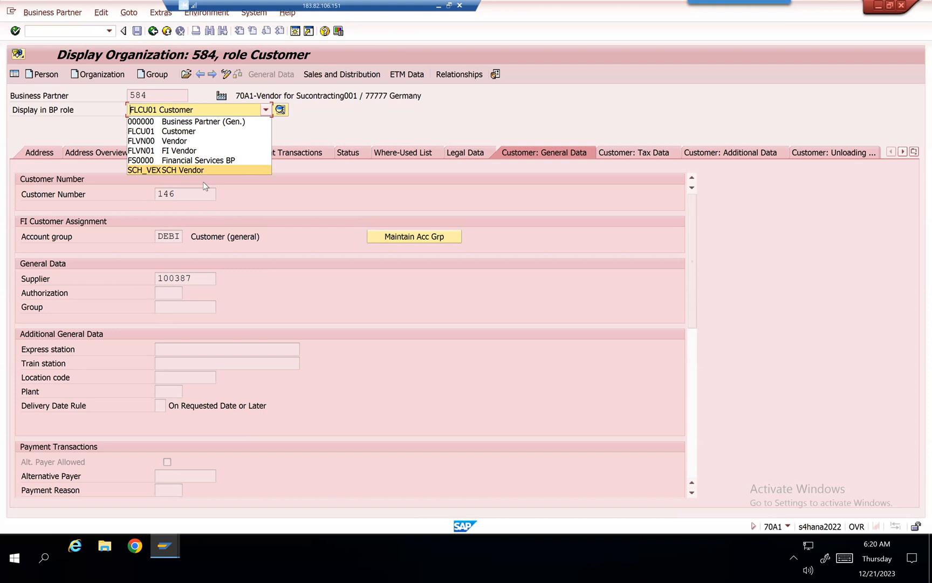
{"action": "mouse_move", "coordinate": [186, 282]}
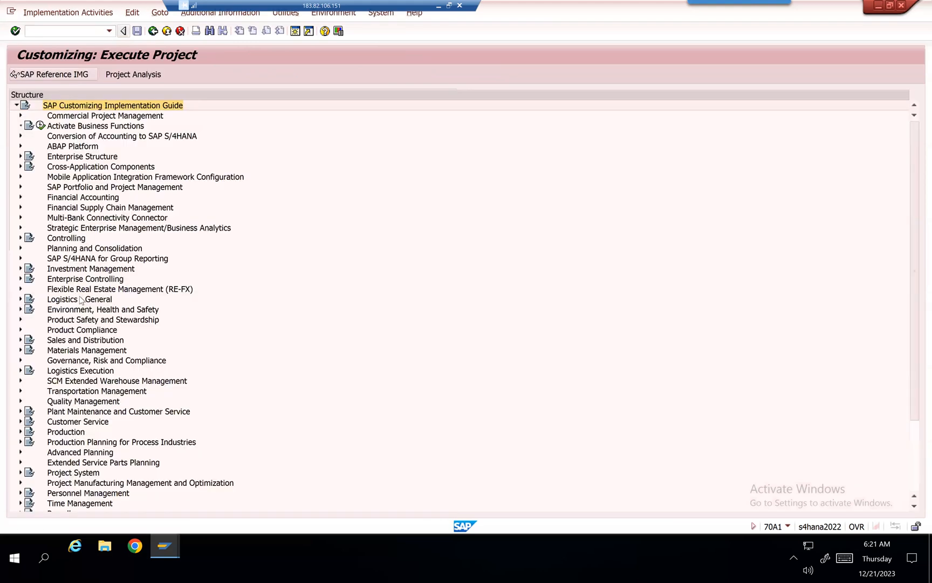
- In the SAP Reference IMG, reach Logistics - General > Handling Unit Management > Delivery and run Delivery Type Determination
{"action": "left_click", "coordinate": [49, 74]}
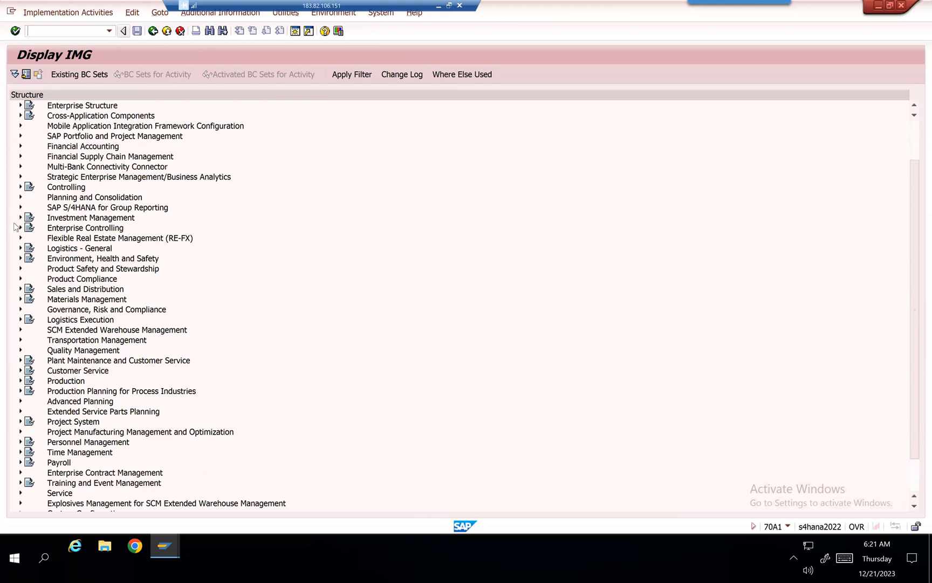
{"action": "mouse_move", "coordinate": [22, 254]}
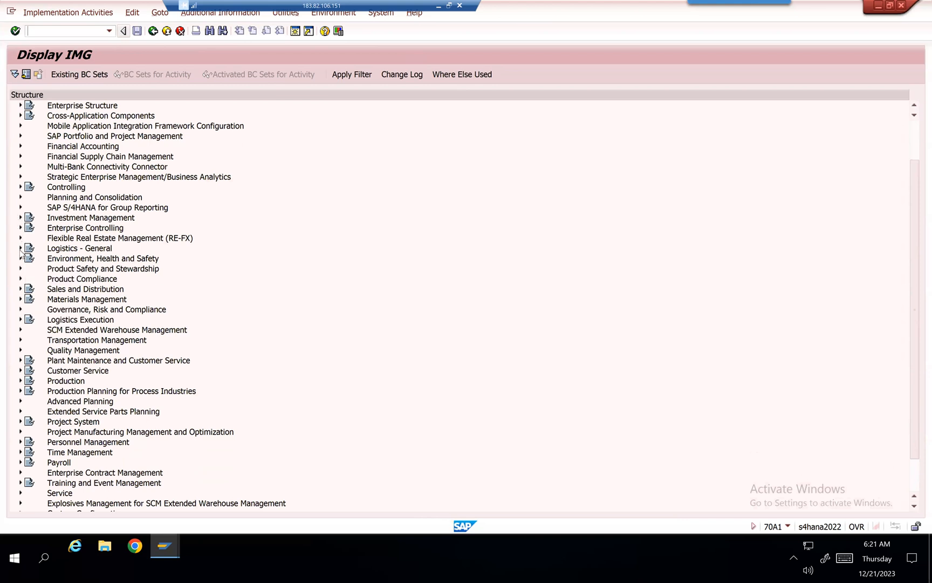
{"action": "left_click", "coordinate": [21, 248]}
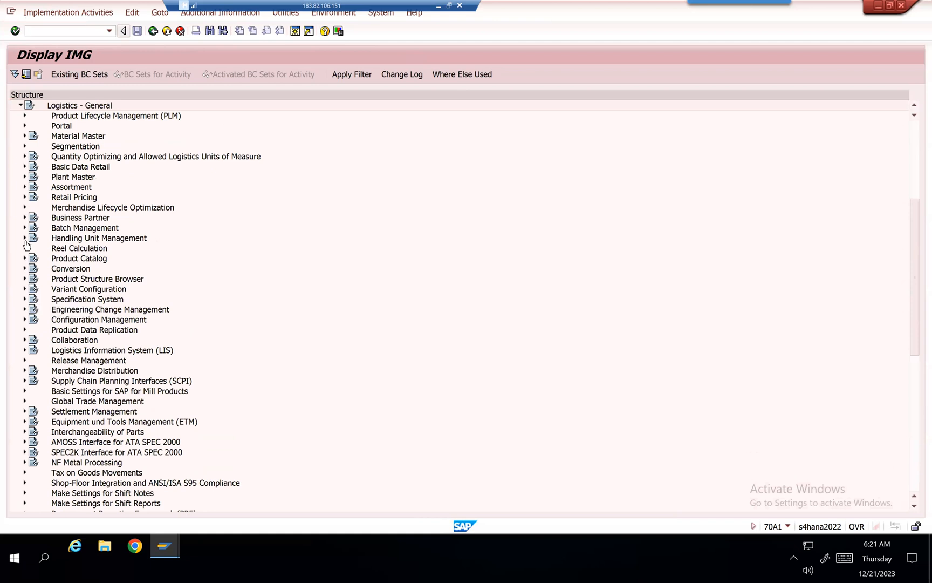
{"action": "left_click", "coordinate": [24, 237]}
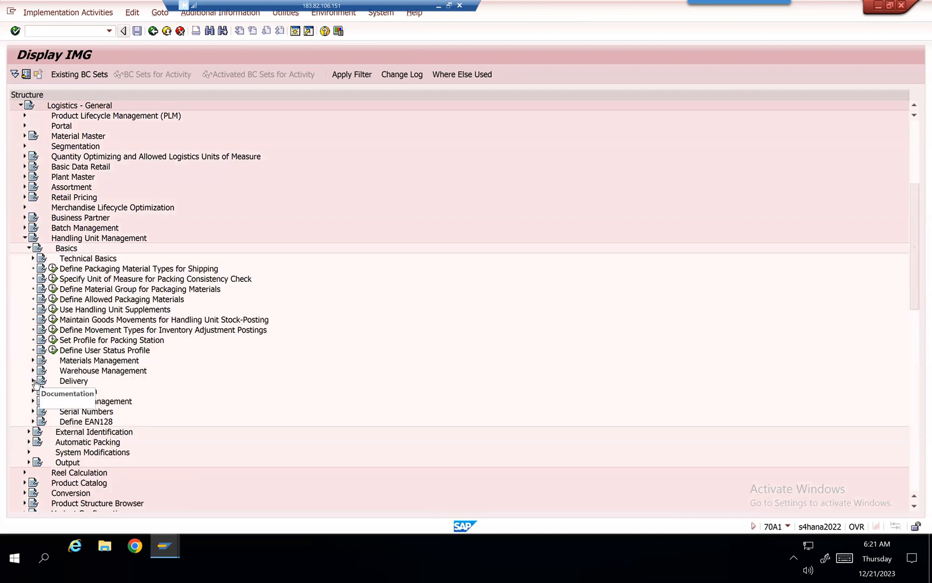
{"action": "left_click", "coordinate": [33, 381]}
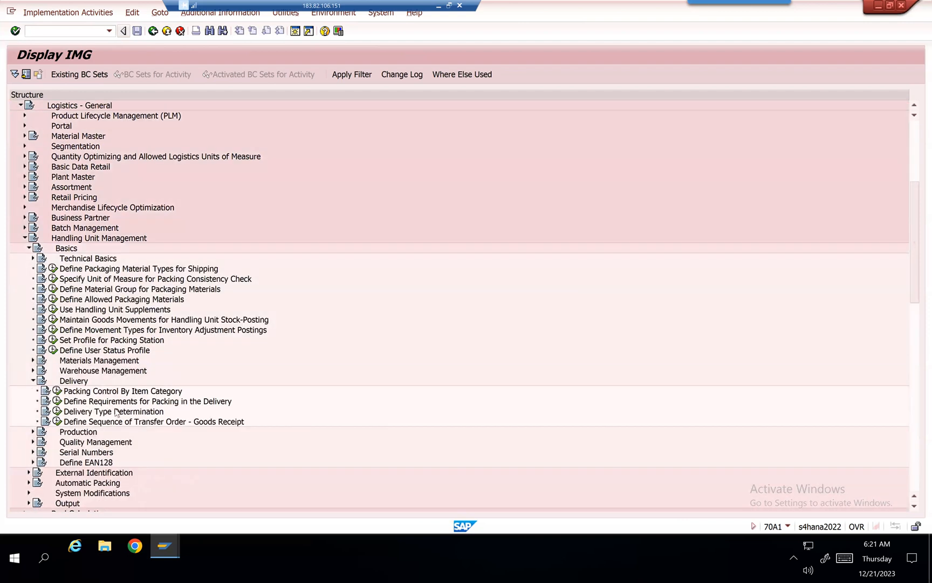
{"action": "left_click", "coordinate": [113, 411]}
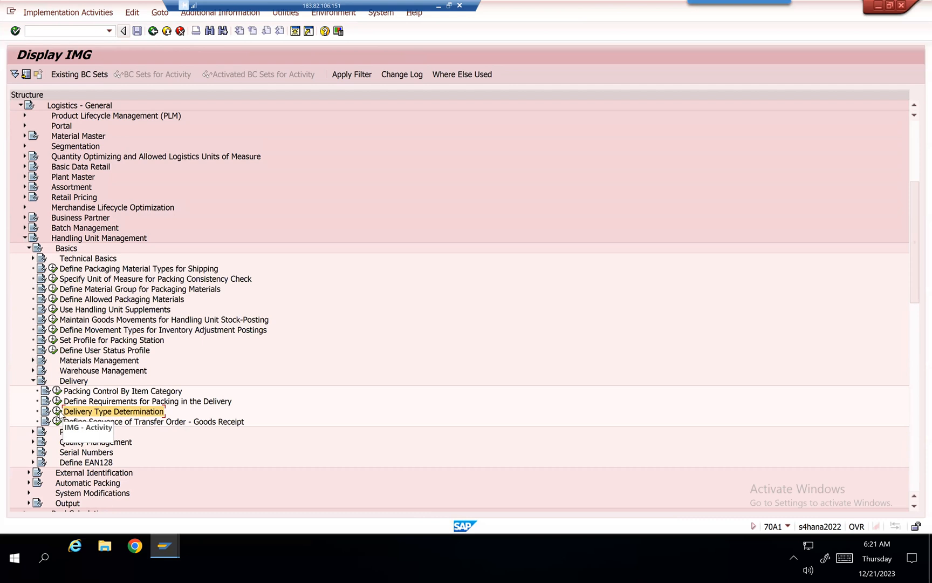
{"action": "double_click", "coordinate": [113, 411]}
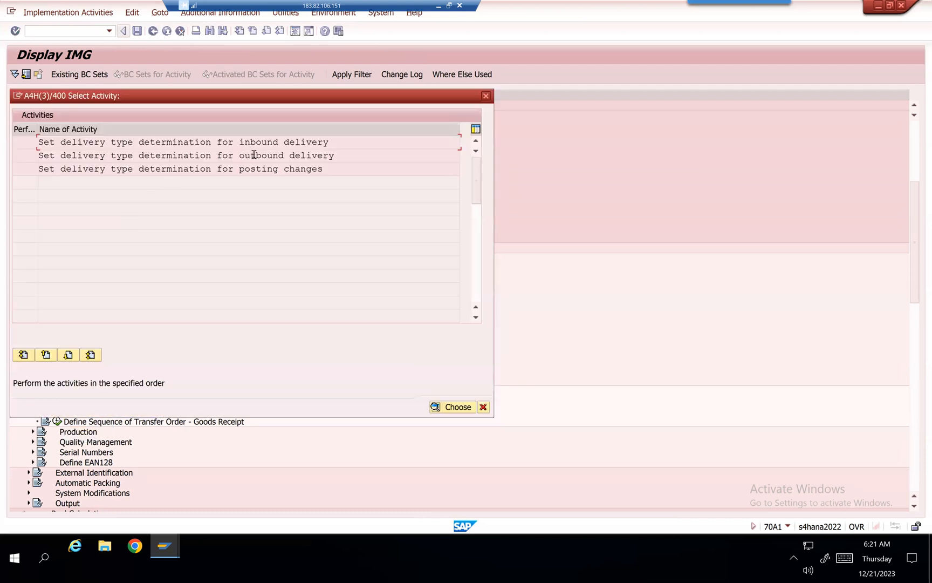
- Review outbound delivery type determination (LB and OD mapped to HOD) and back out to SAP Easy Access
{"action": "double_click", "coordinate": [185, 156]}
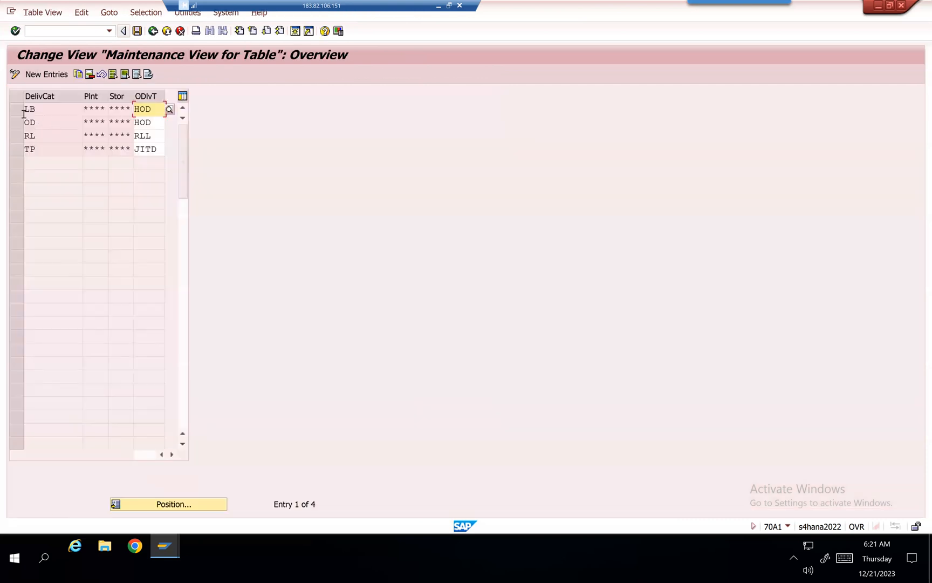
{"action": "left_click", "coordinate": [15, 109]}
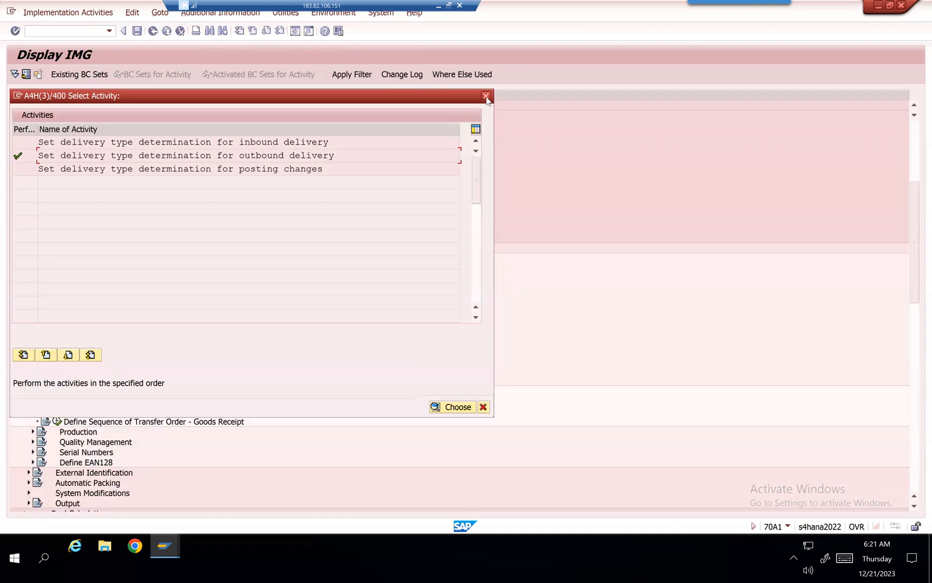
{"action": "left_click", "coordinate": [486, 96]}
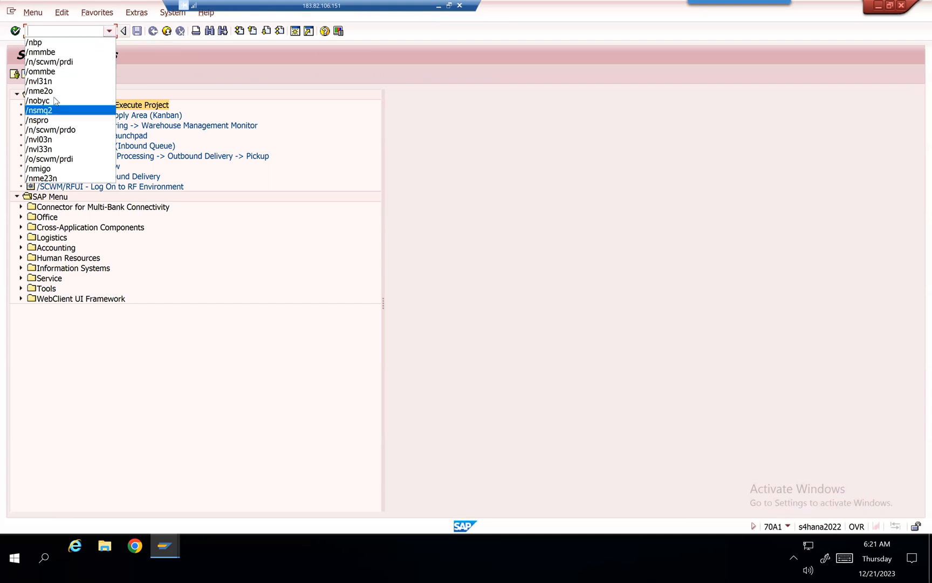
- Launch the supplier subcontracting stock monitor for supplier 100387 and component 70001183
{"action": "left_click", "coordinate": [38, 90]}
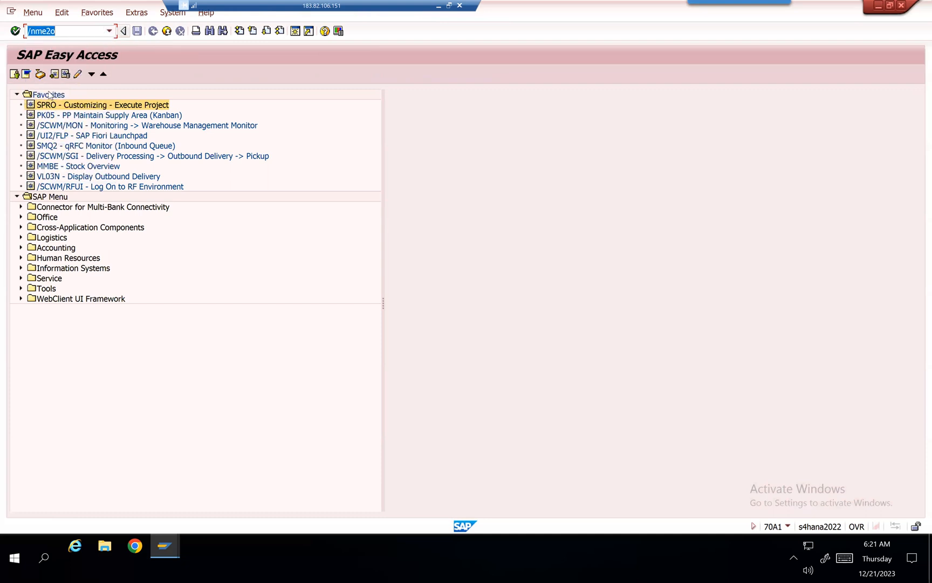
{"action": "key", "text": "Enter"}
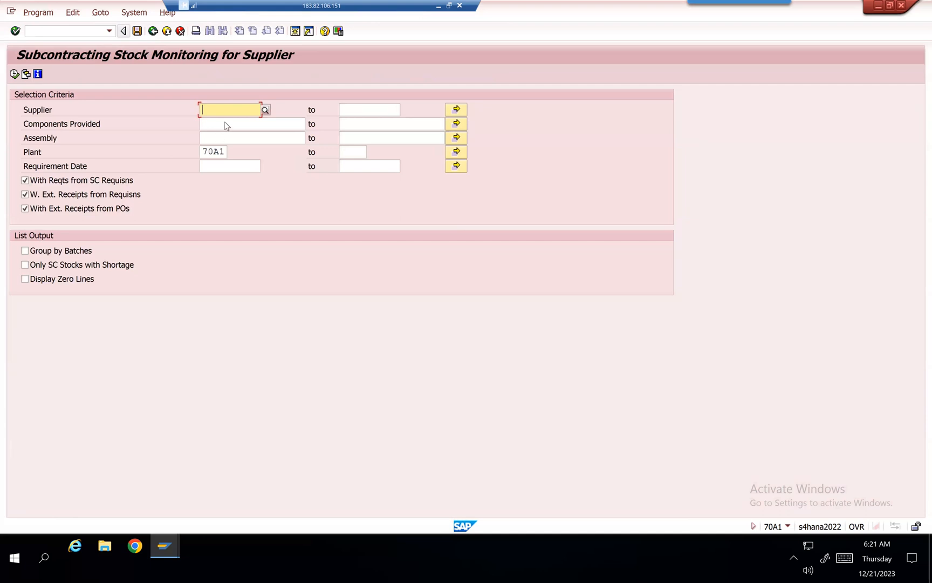
{"action": "type", "text": "100387"}
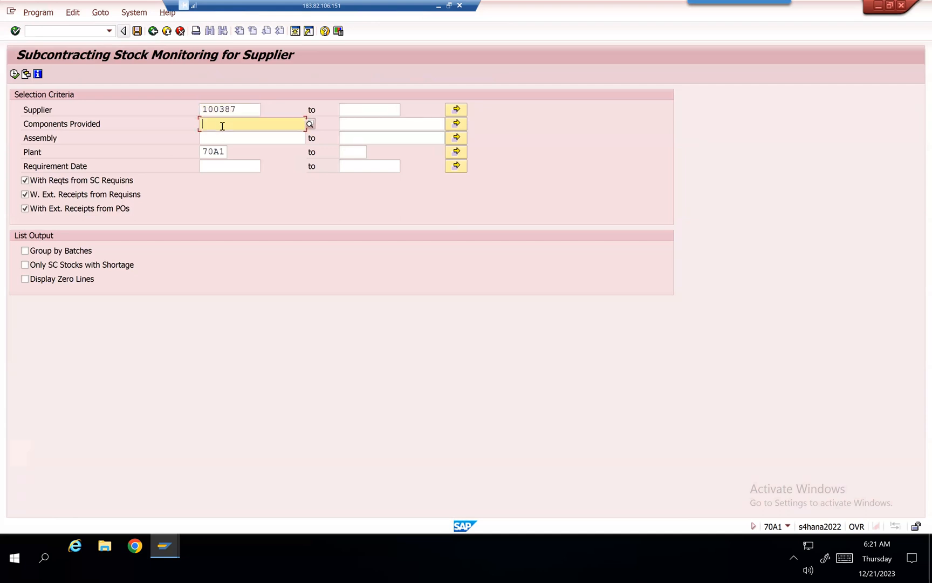
{"action": "type", "text": "70001183"}
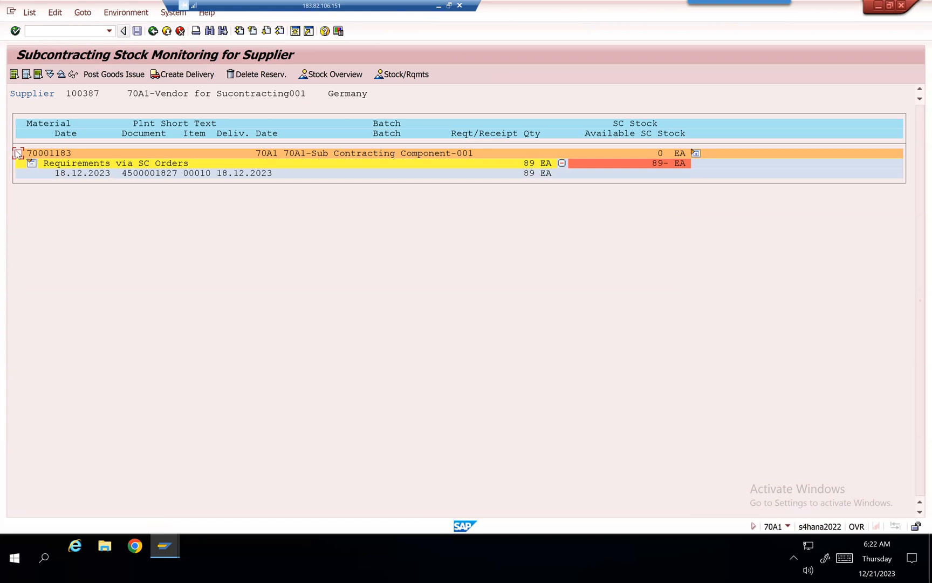
- Create a delivery of 9 EA of component 70001183 to the supplier from location AFS1
{"action": "left_click", "coordinate": [18, 153]}
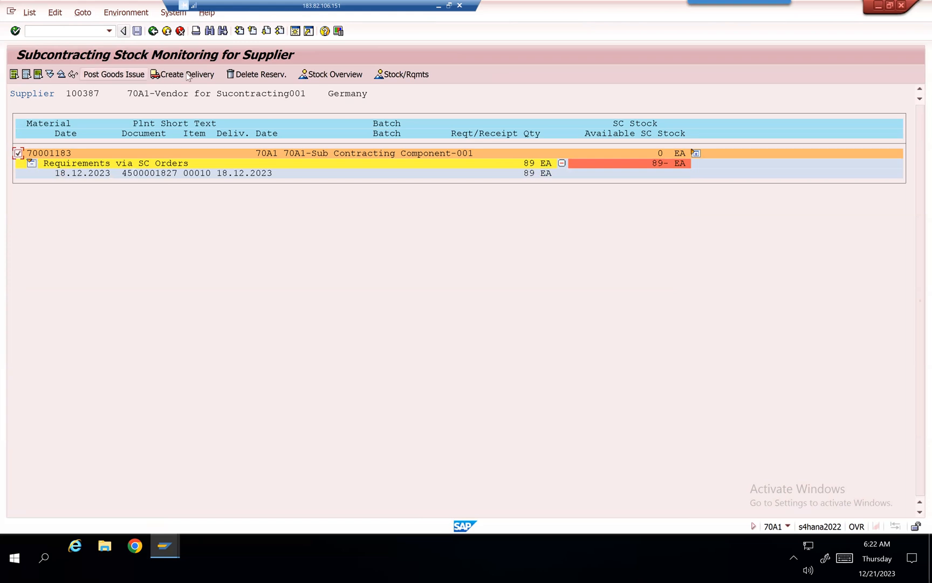
{"action": "left_click", "coordinate": [187, 73]}
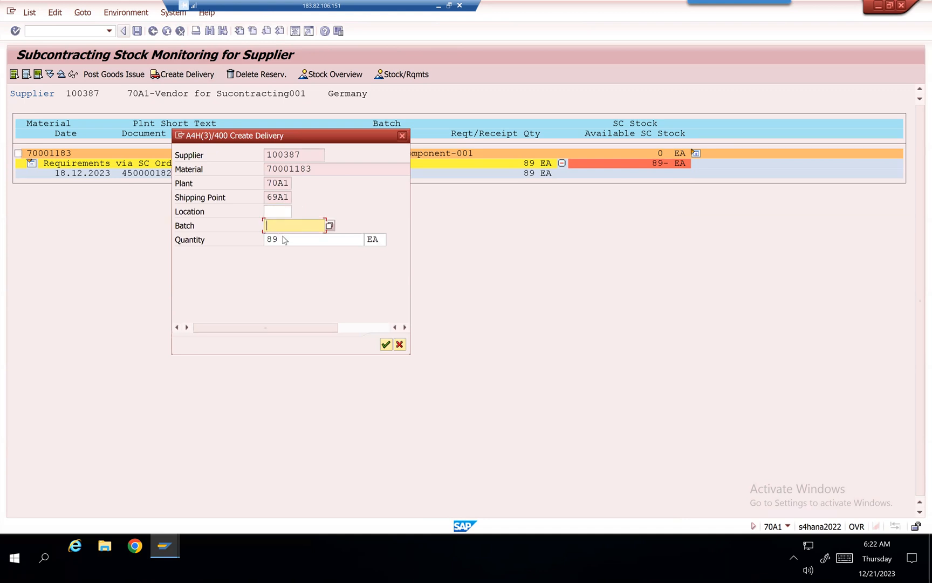
{"action": "left_click", "coordinate": [276, 211]}
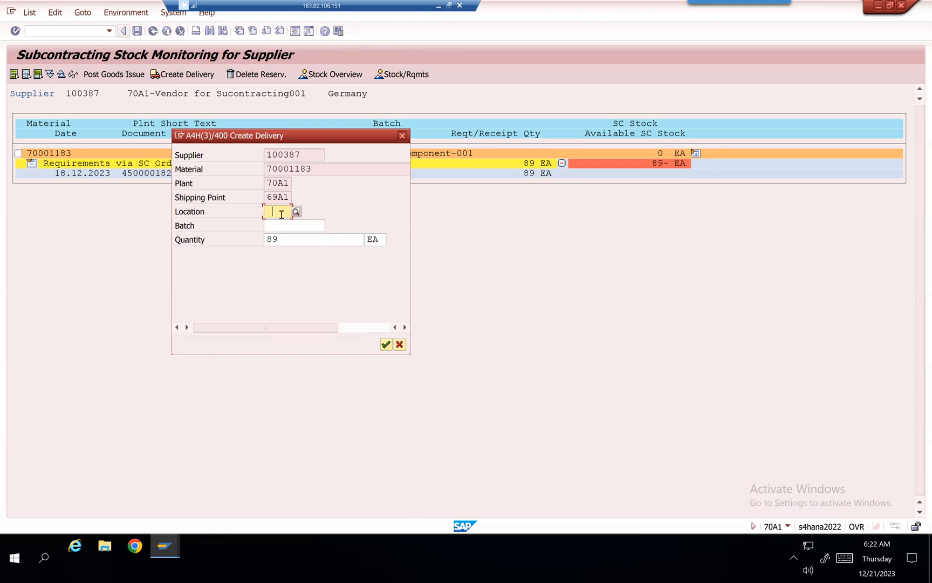
{"action": "type", "text": "AFS1"}
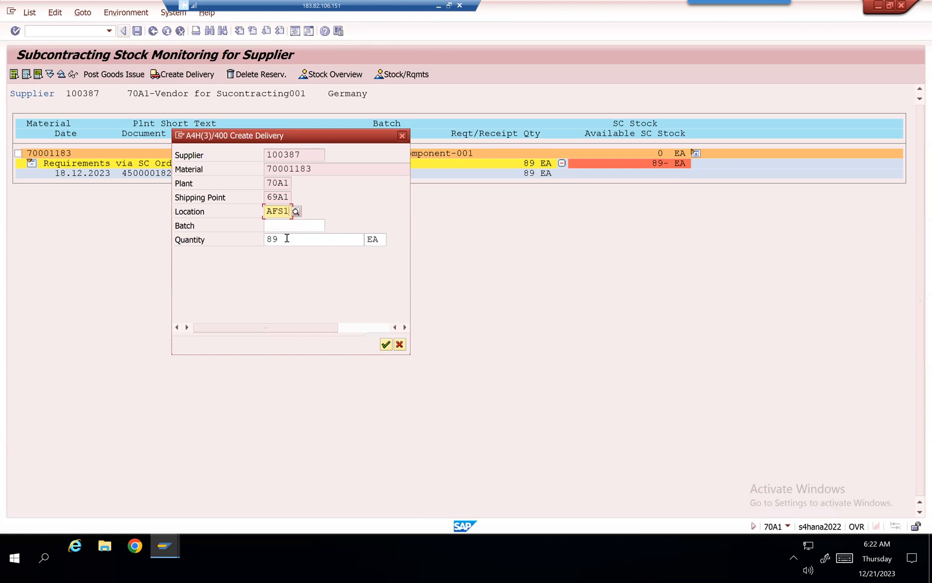
{"action": "left_click", "coordinate": [313, 239]}
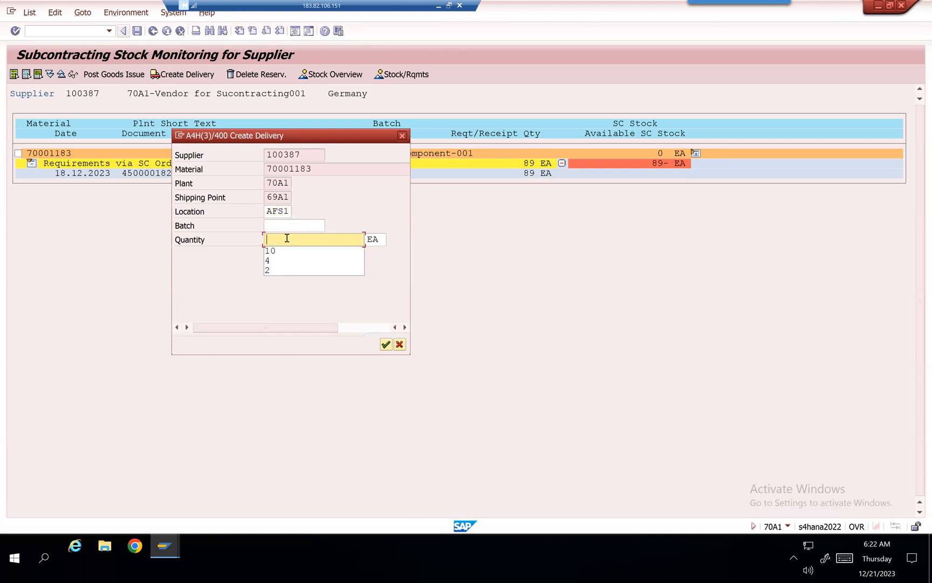
{"action": "type", "text": "9"}
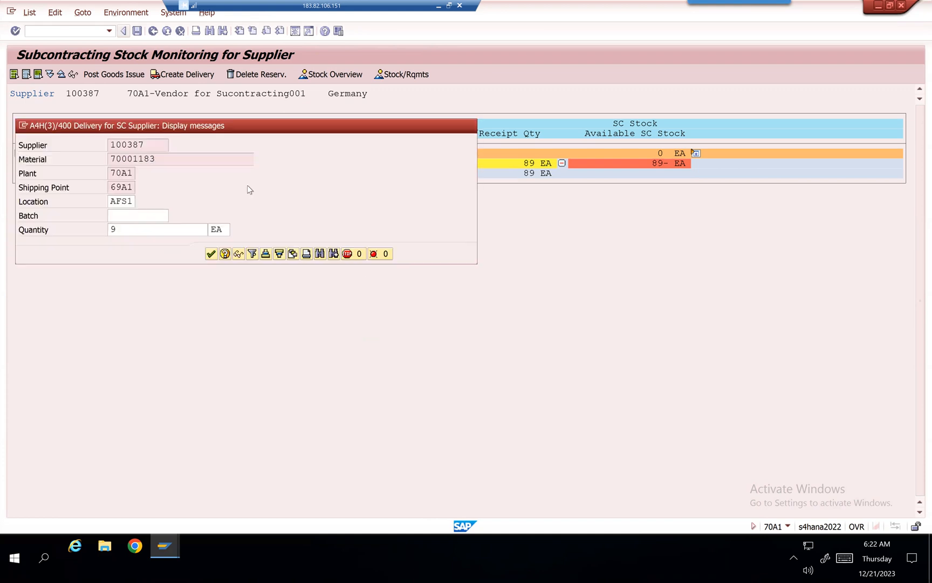
{"action": "left_click", "coordinate": [211, 254]}
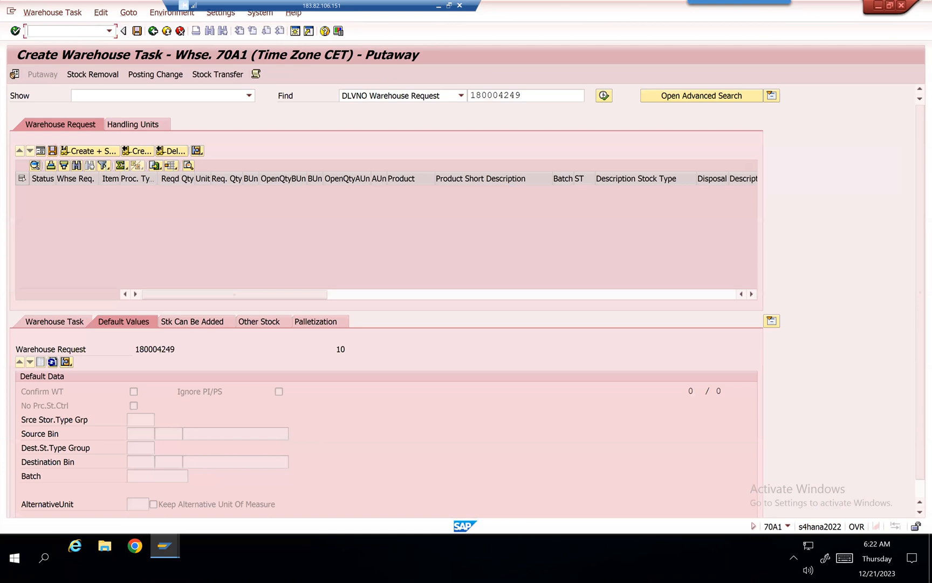
- Start /n/scwm/prdo and set the search to ERP reference document REFDOCNO_ERP_I Logistics Execution
{"action": "type", "text": "/n/scwm"}
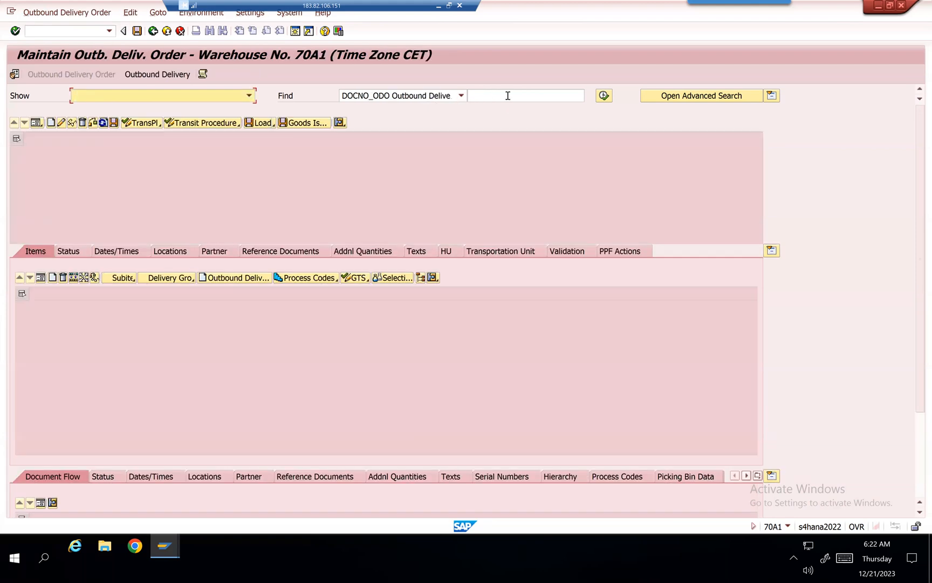
{"action": "left_click", "coordinate": [526, 95]}
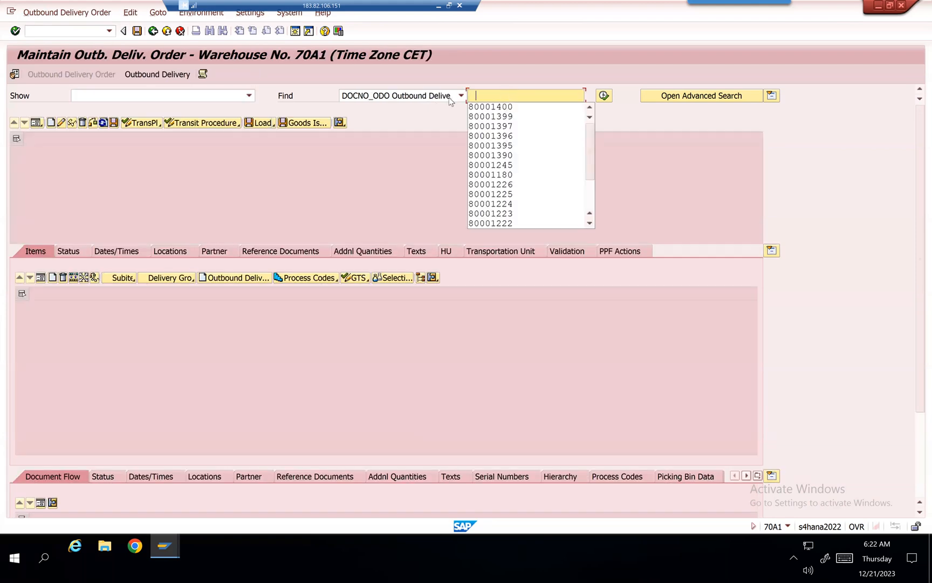
{"action": "left_click", "coordinate": [461, 96]}
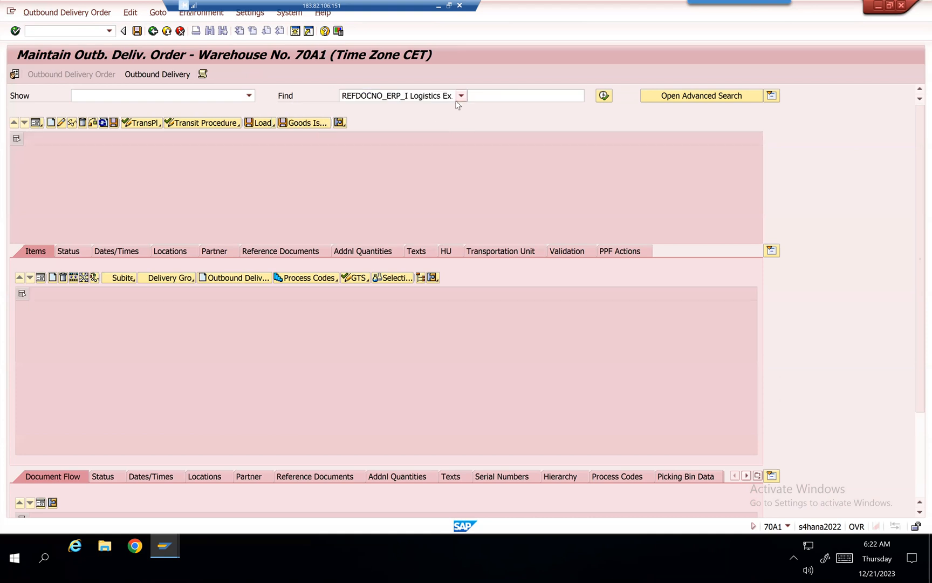
{"action": "left_click", "coordinate": [497, 95]}
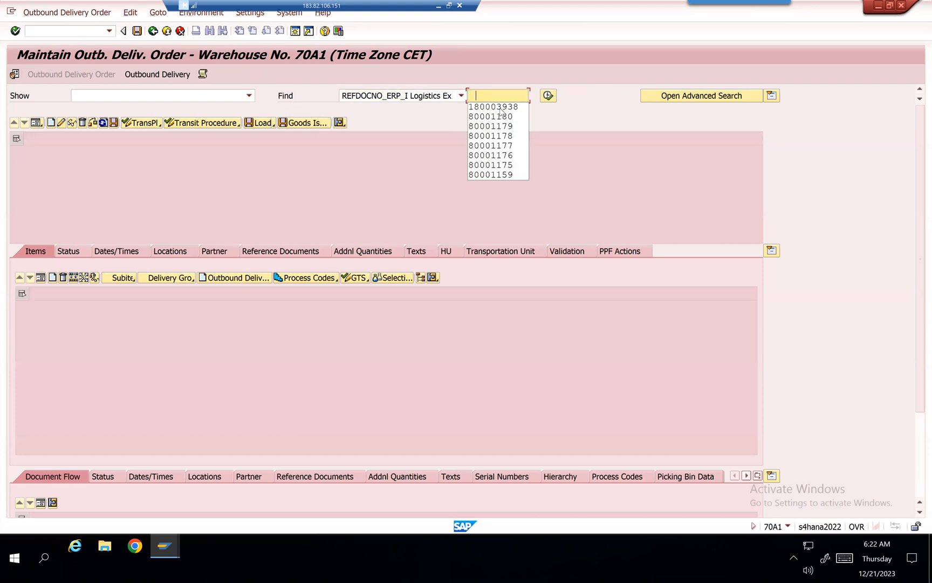
- Copy delivery number 80001401 from the stock monitor and load its outbound delivery order
{"action": "key", "text": "alt+tab"}
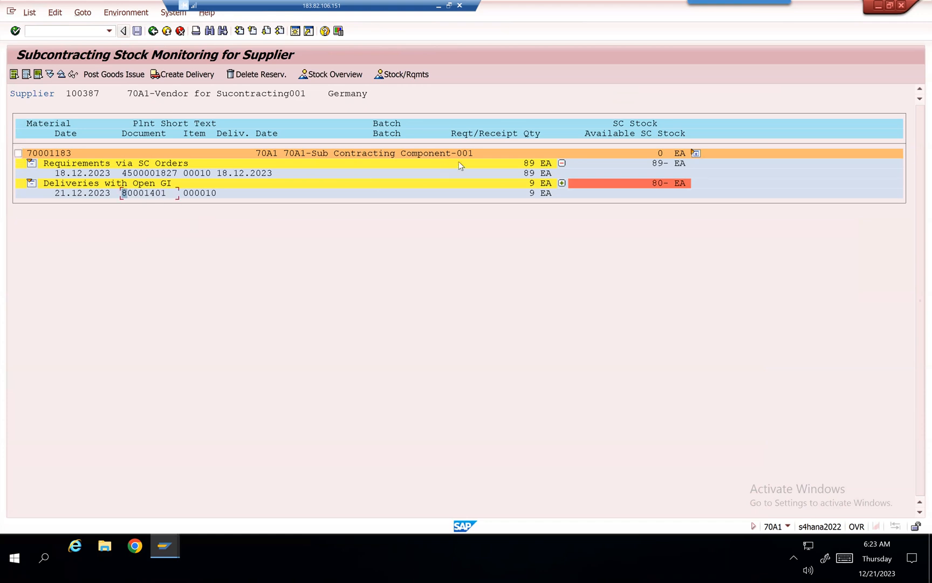
{"action": "double_click", "coordinate": [142, 193]}
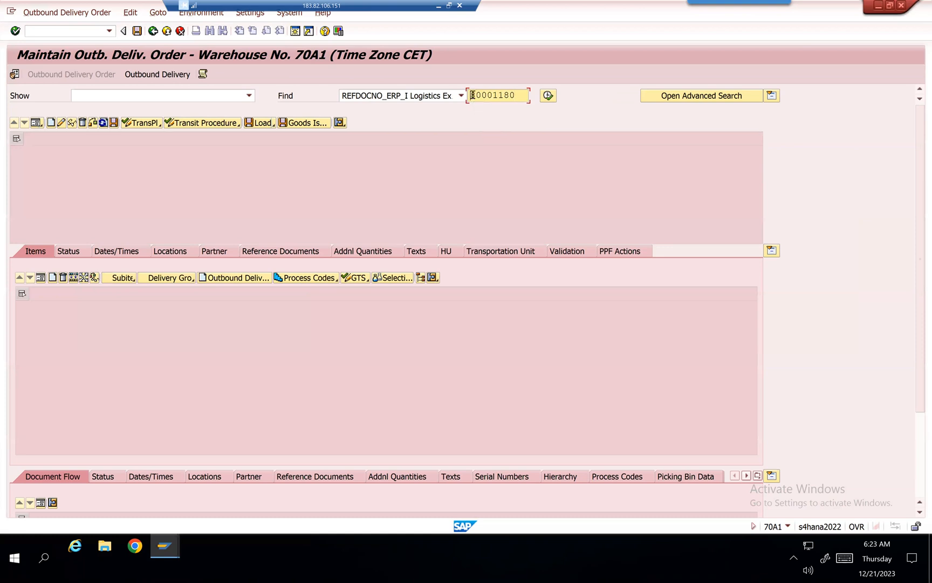
{"action": "type", "text": "80001401"}
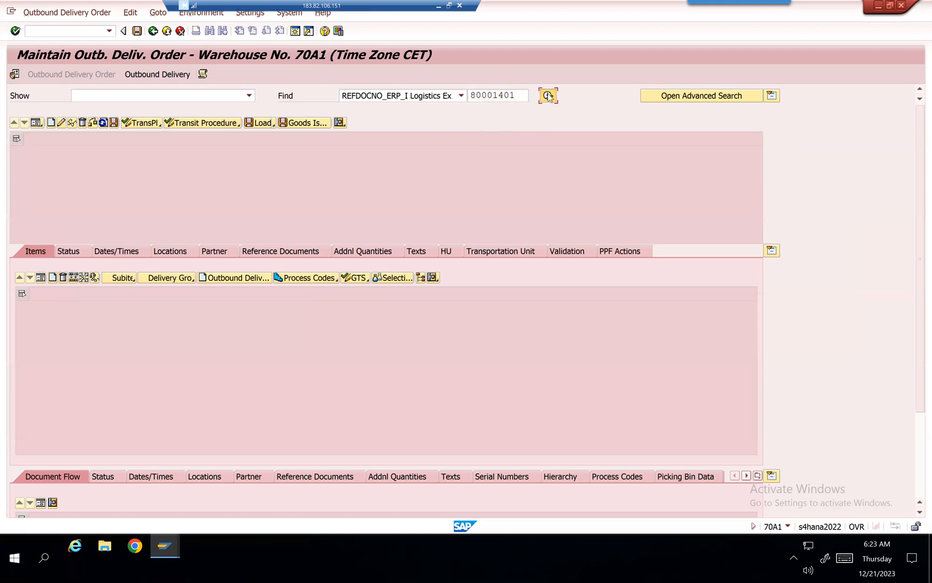
{"action": "left_click", "coordinate": [547, 95]}
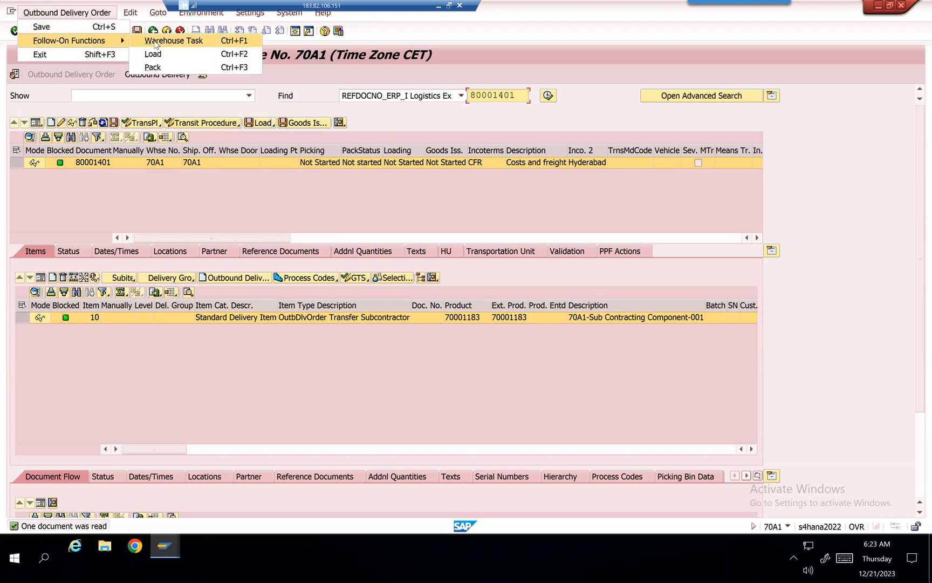
- Create and save the 9 EA stock removal task, confirm warehouse order 40001019, and return to the delivery order
{"action": "left_click", "coordinate": [173, 39]}
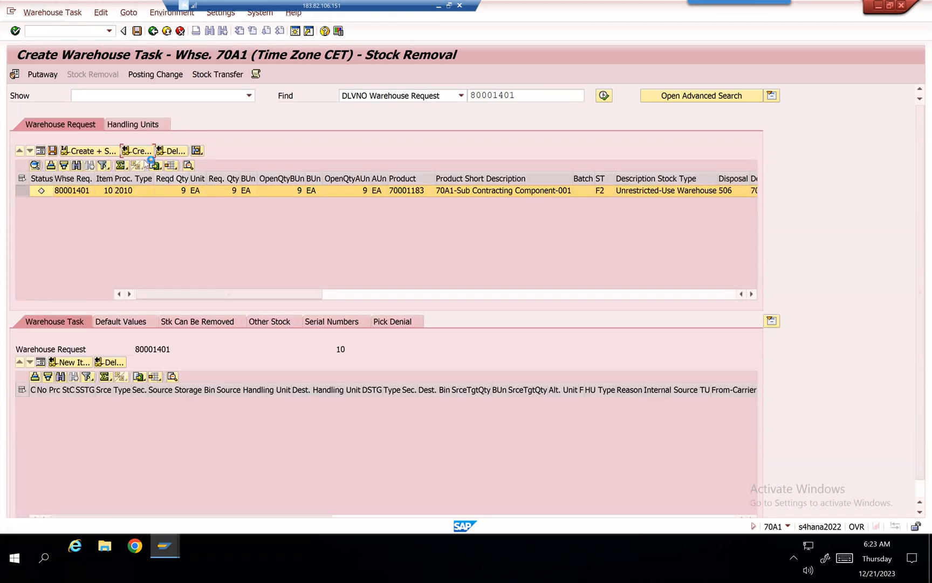
{"action": "left_click", "coordinate": [137, 150]}
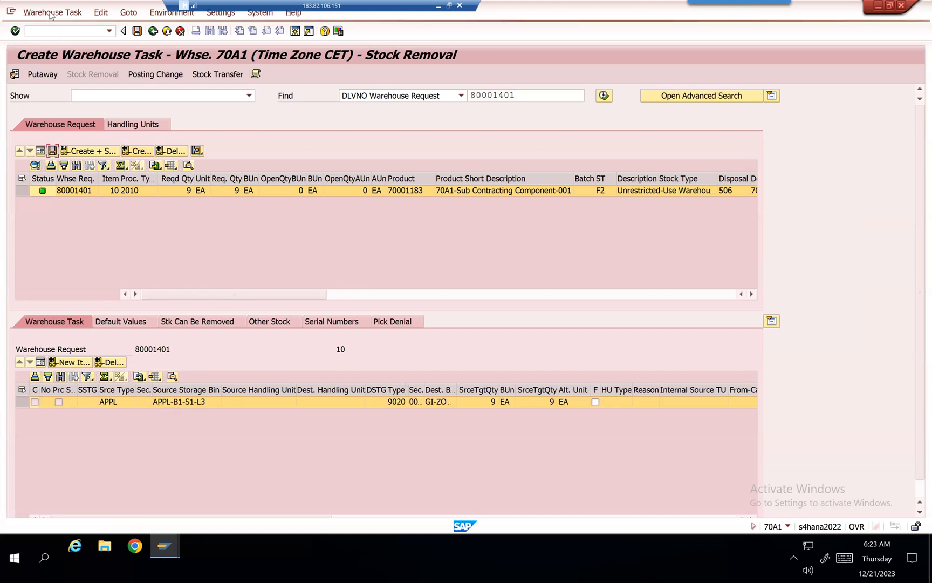
{"action": "left_click", "coordinate": [51, 12]}
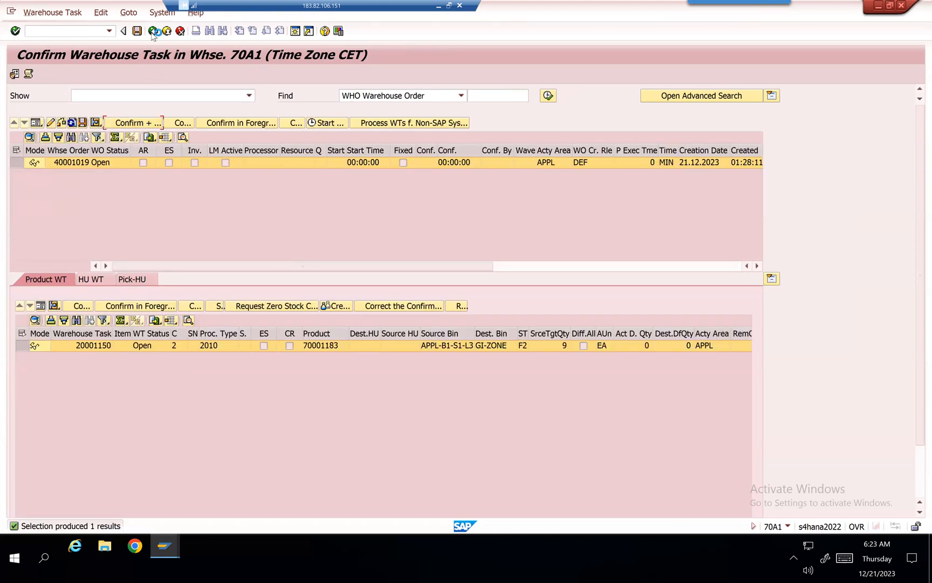
{"action": "left_click", "coordinate": [136, 123]}
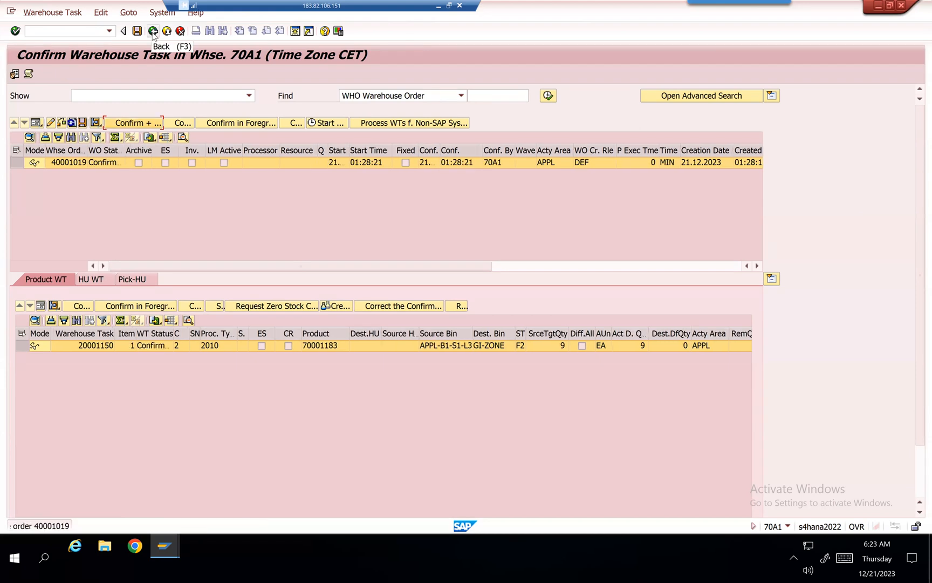
{"action": "left_click", "coordinate": [154, 30]}
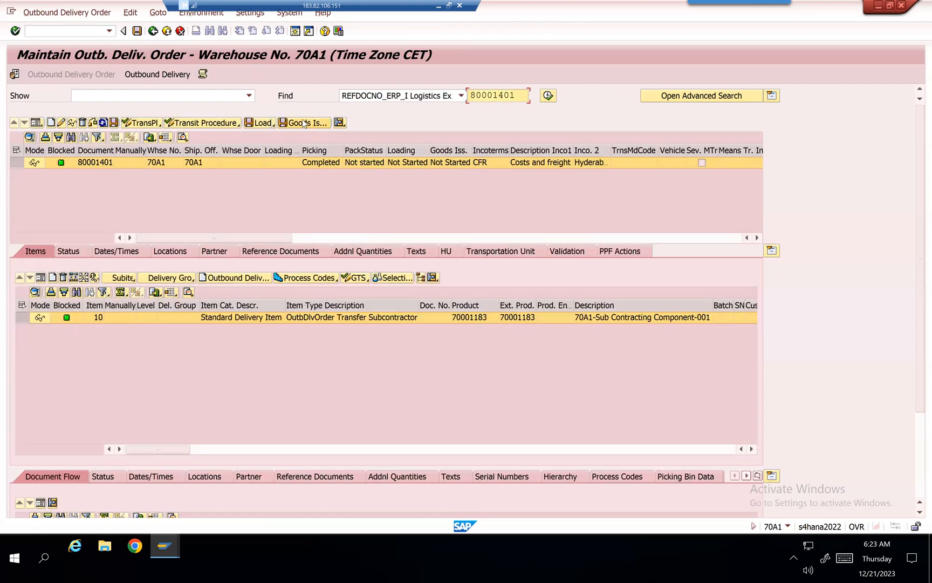
- Post goods issue for outbound delivery 80001401 and return to the supplier stock monitor selection
{"action": "left_click", "coordinate": [303, 123]}
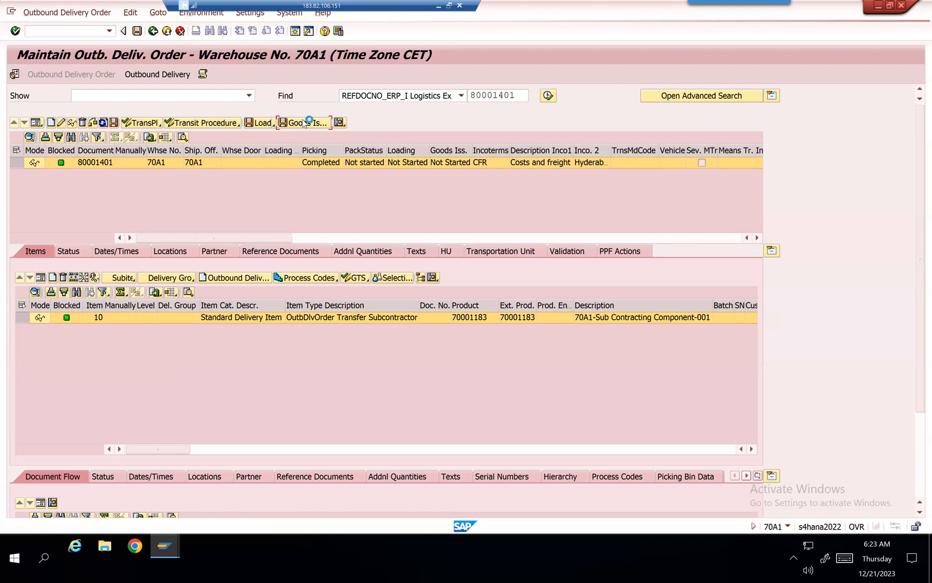
{"action": "left_click", "coordinate": [304, 123]}
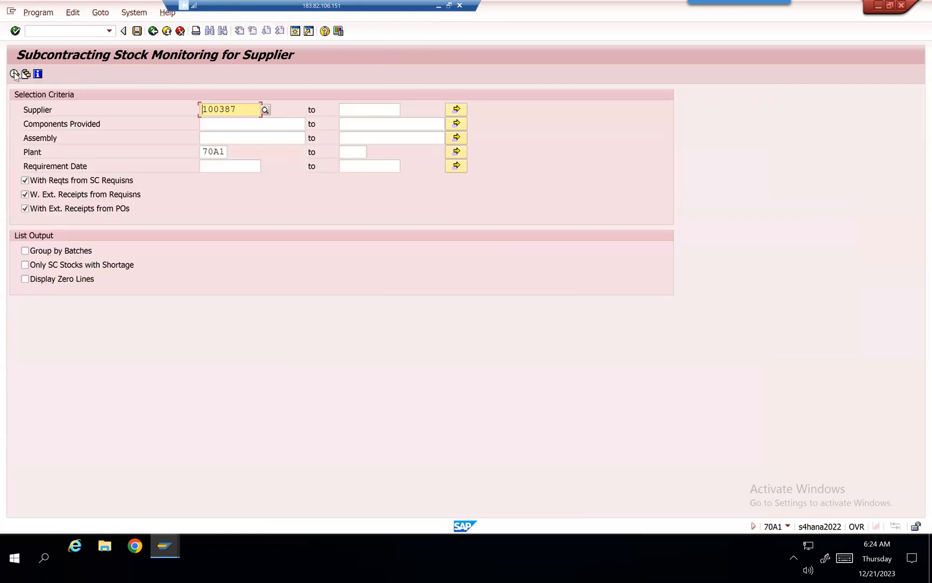
- Run the report showing 9 EA SC stock of component 70001183 against 89 EA required
{"action": "left_click", "coordinate": [14, 73]}
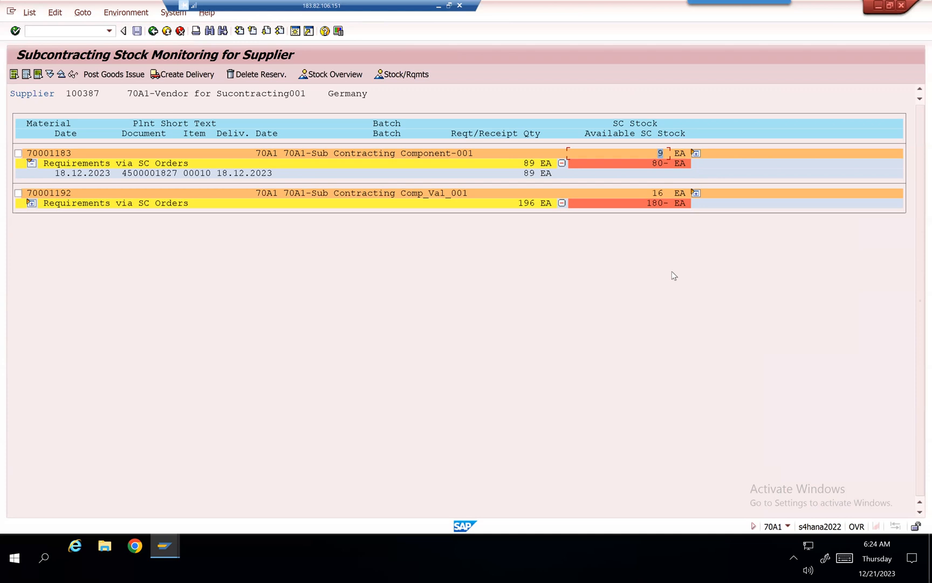
{"action": "mouse_move", "coordinate": [651, 343]}
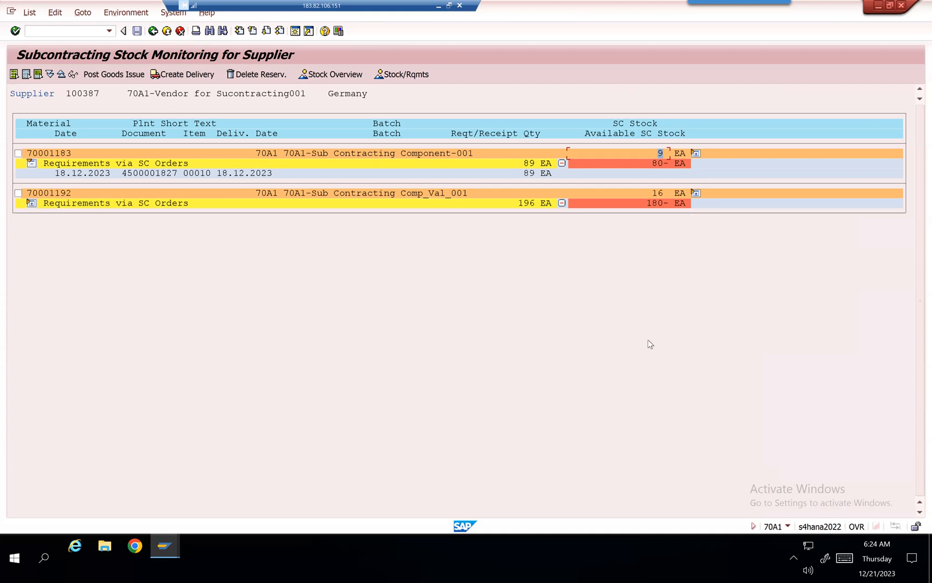
{"action": "mouse_move", "coordinate": [310, 154]}
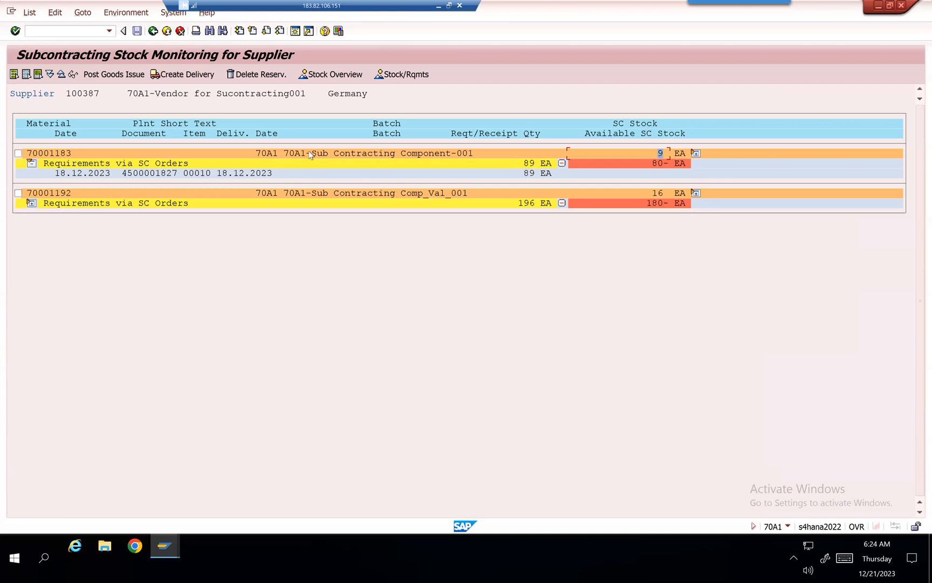
{"action": "mouse_move", "coordinate": [375, 155]}
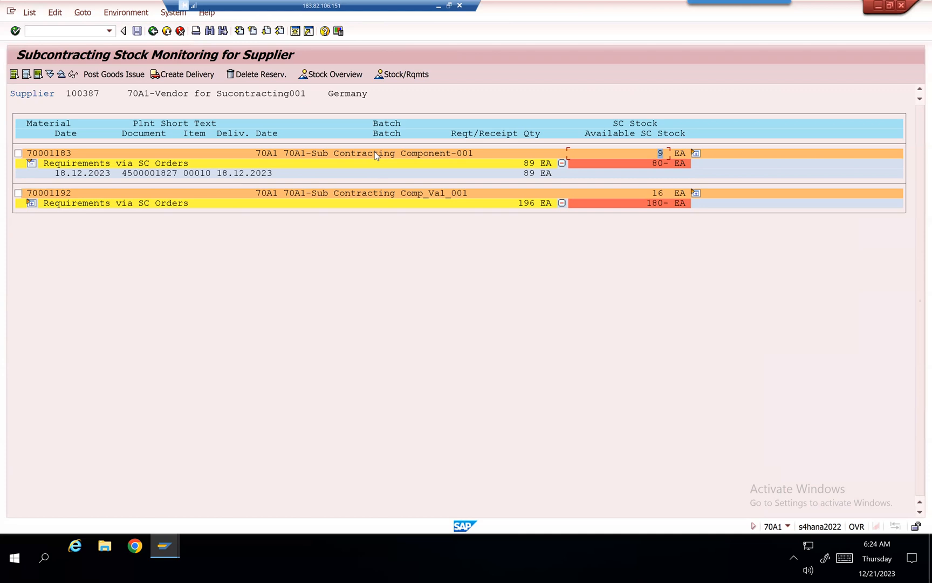
{"action": "mouse_move", "coordinate": [179, 162]}
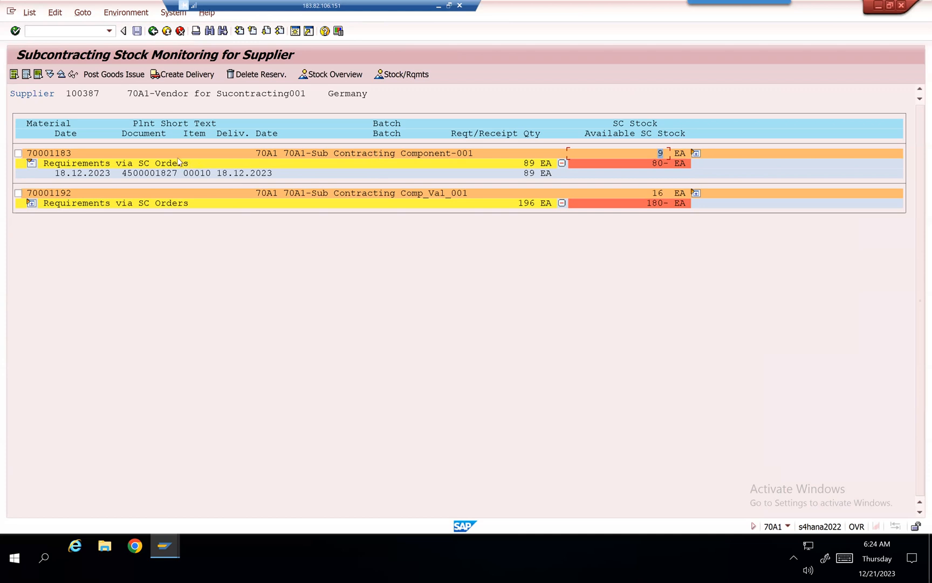